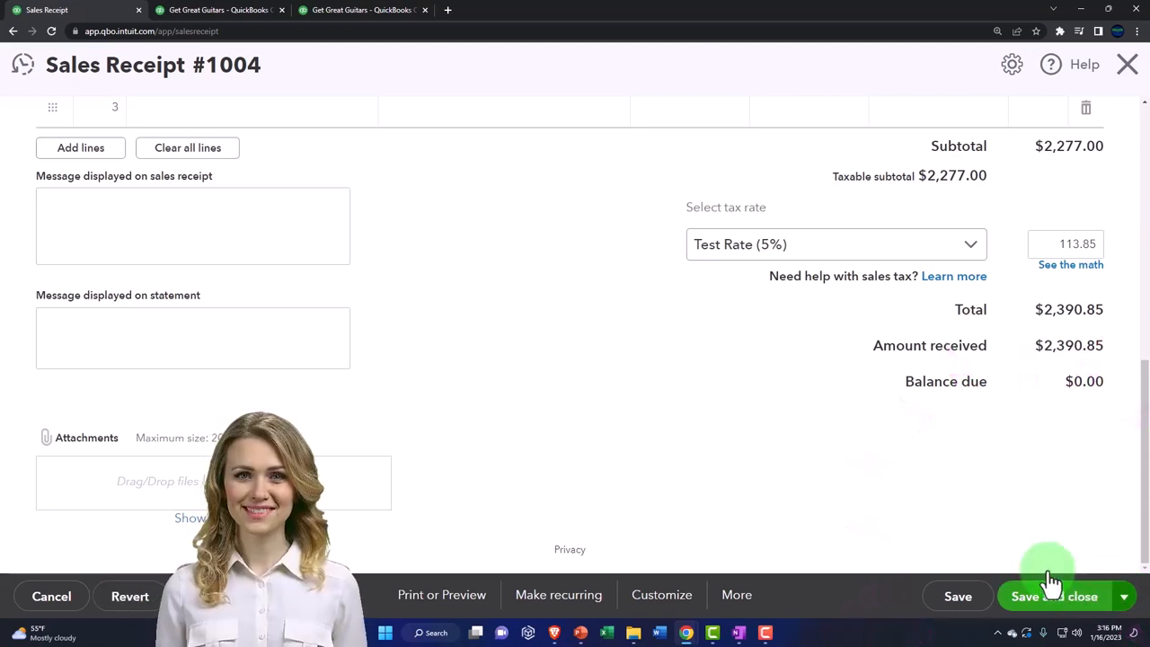
Save and close sales receipt 1004, then view Payments to deposit at 22,890.85 under Other Current Assets
click(1037, 595)
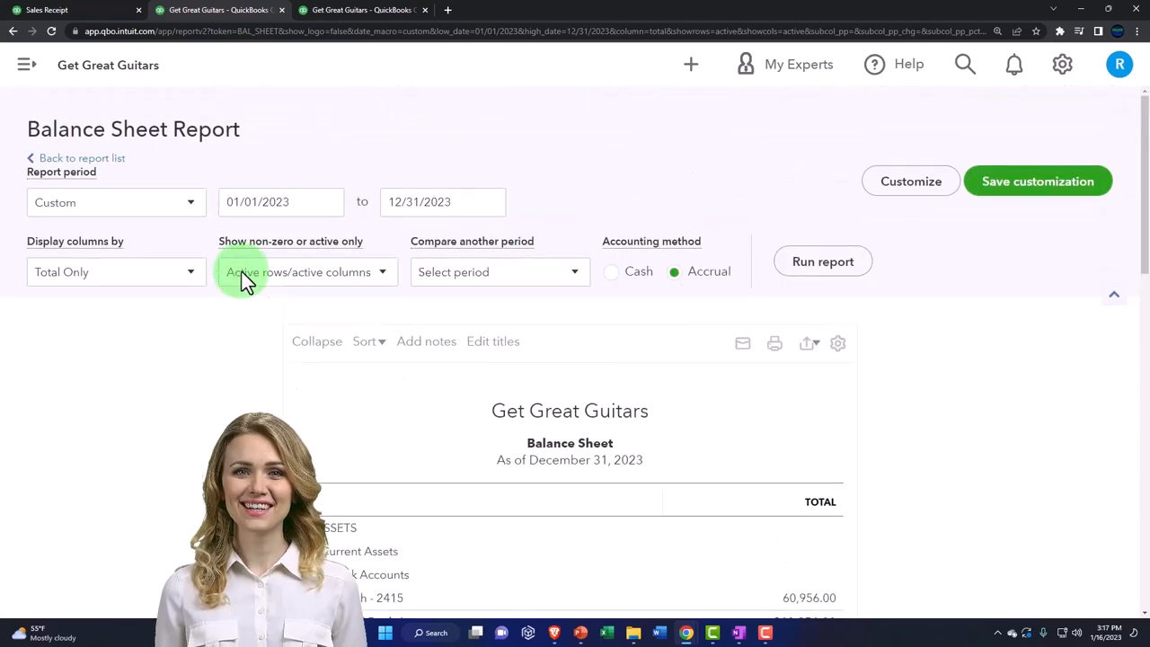
scroll(down, 3)
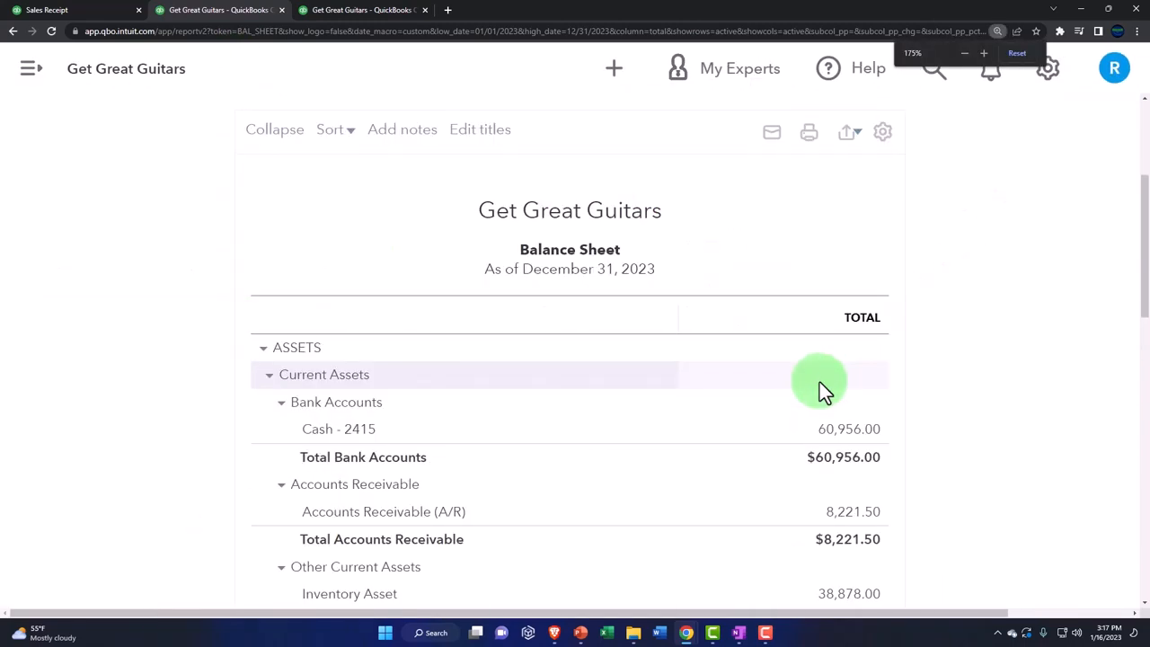
scroll(down, 3)
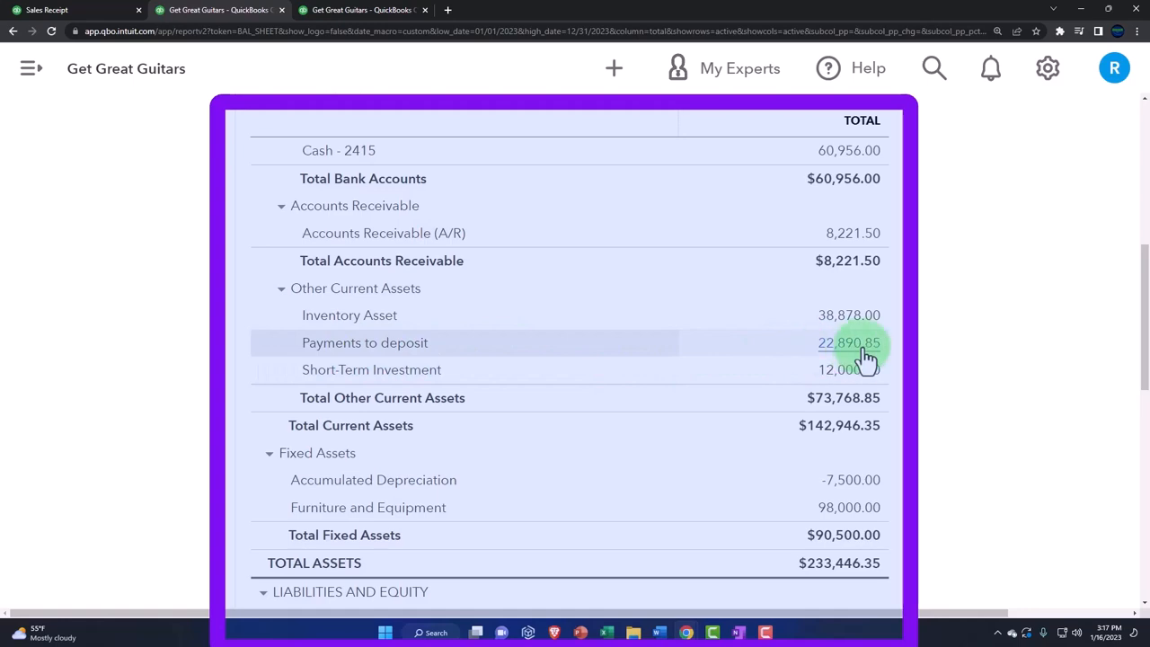
Drill into Payments to deposit, review String Music's receipt 1004 for 2,390.85, and return to the report
click(848, 342)
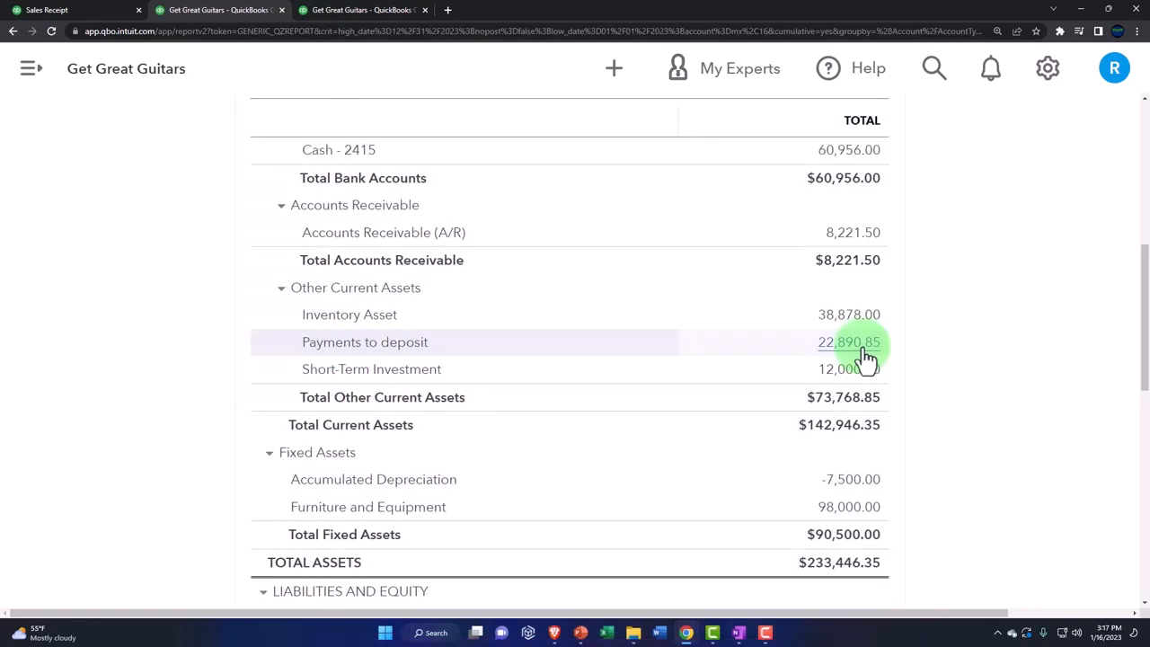
click(849, 342)
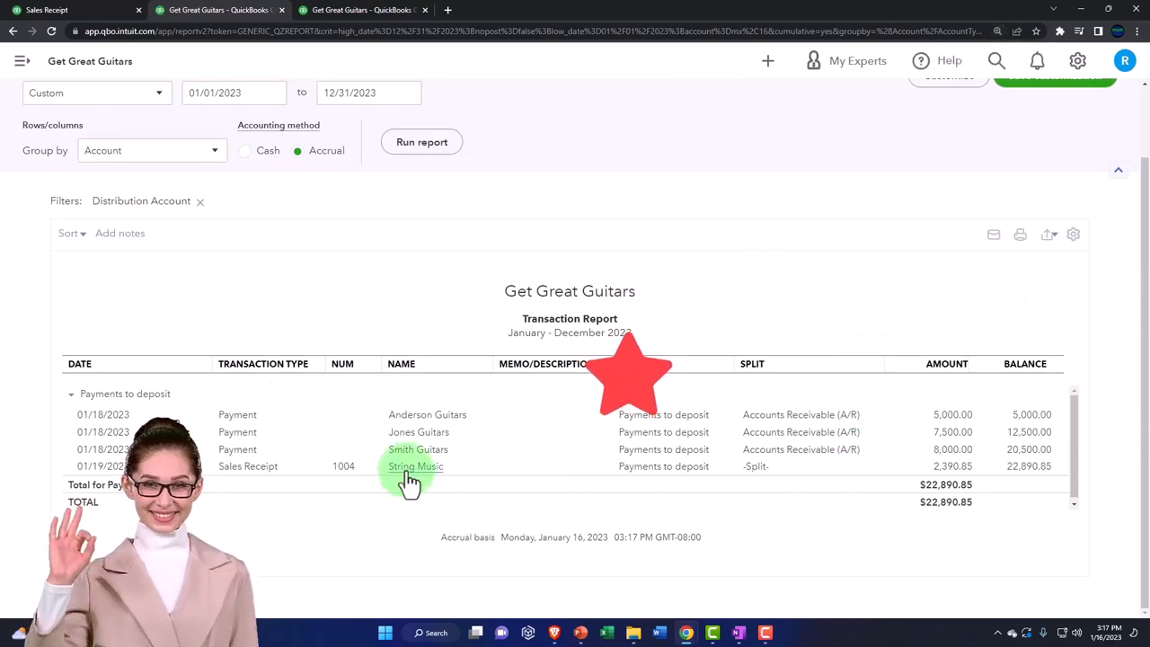
mouse_move(894, 476)
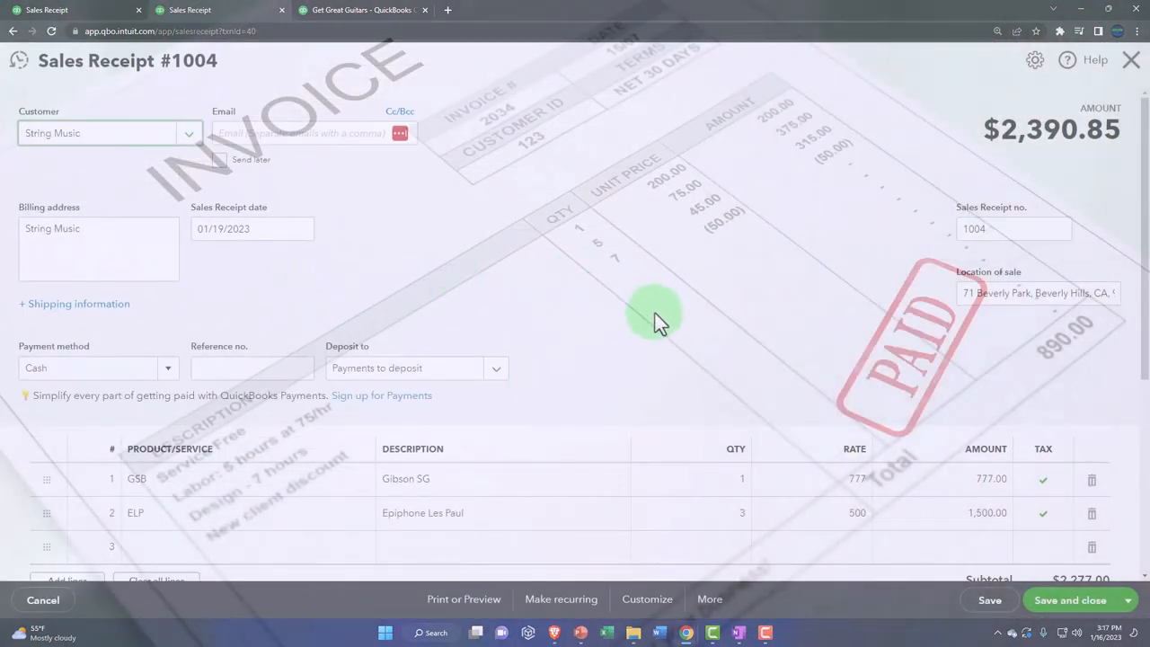
scroll(down, 3)
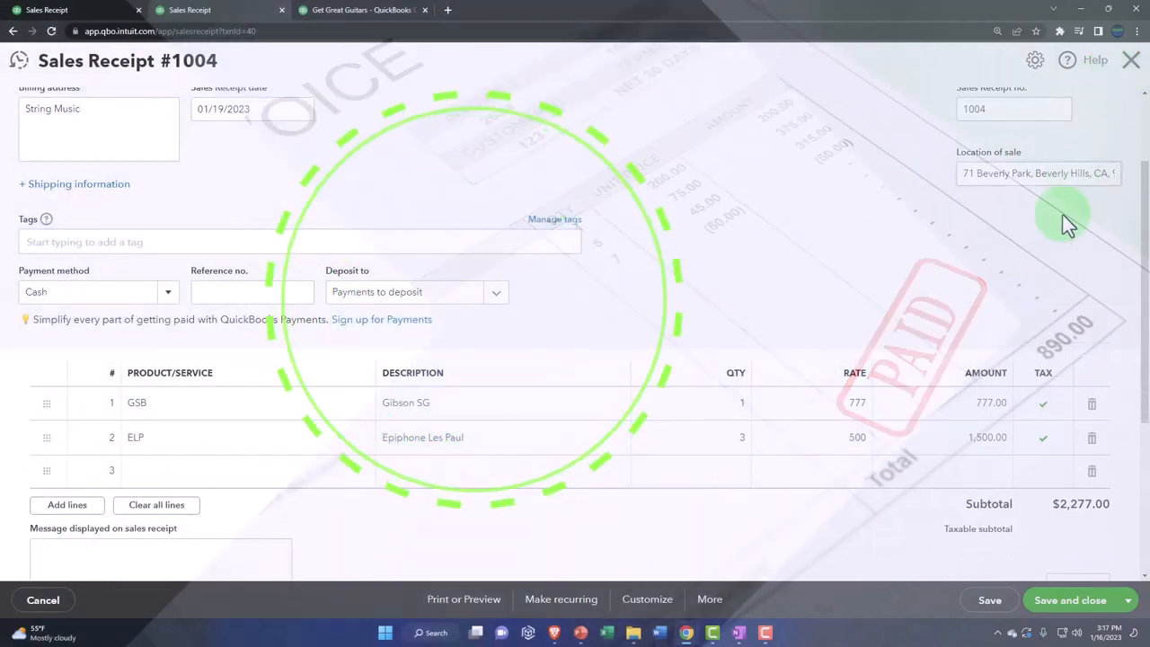
scroll(down, 3)
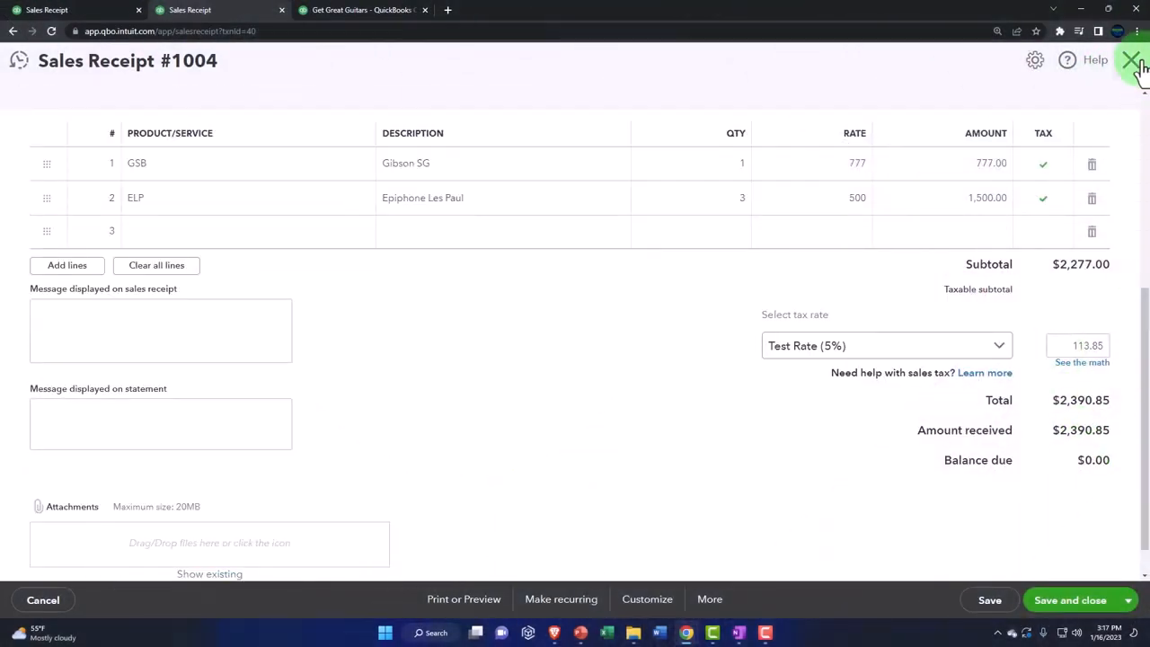
click(1130, 60)
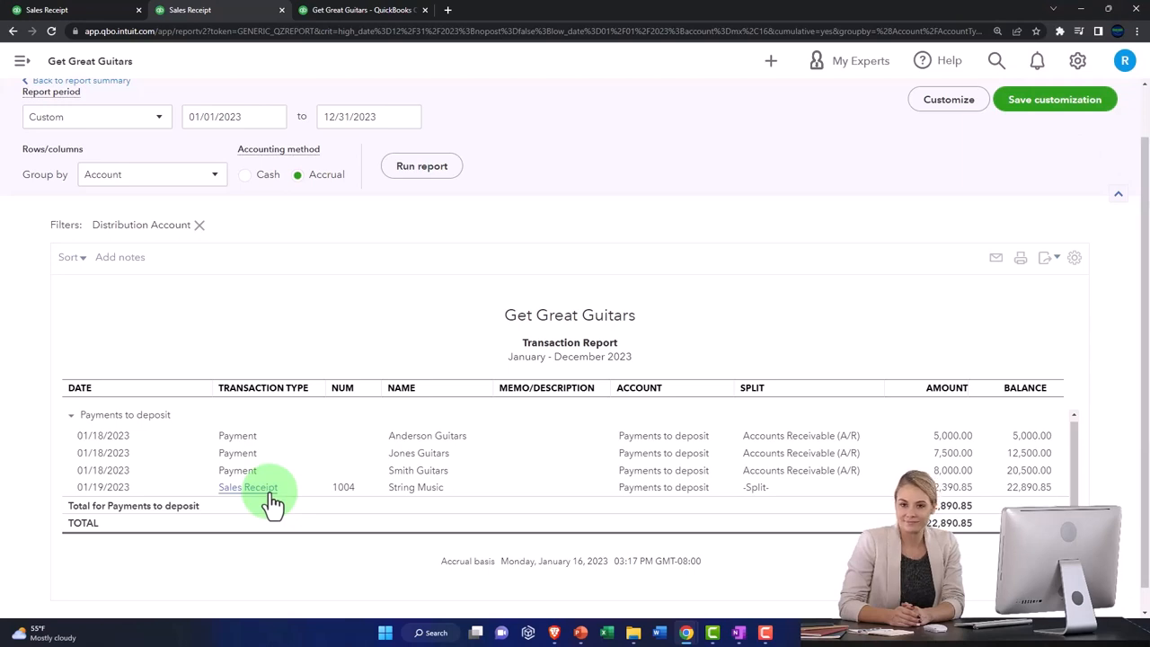
Reopen receipt 1004, then drill into Sales of Product Income from the Profit and Loss report
click(247, 487)
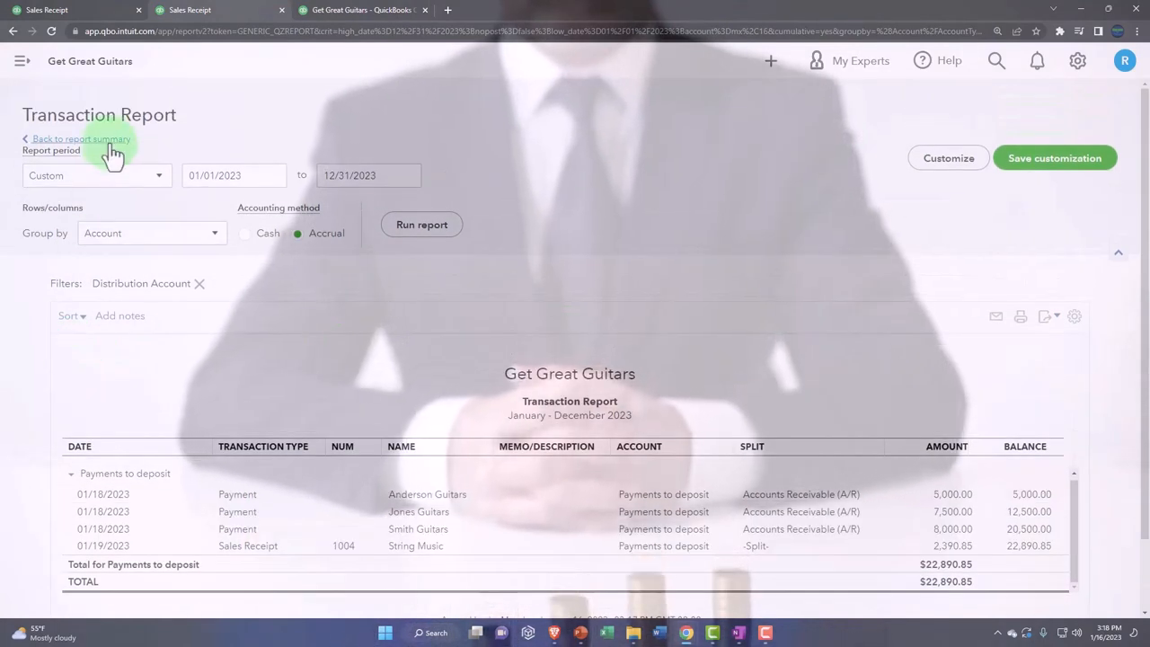
click(114, 149)
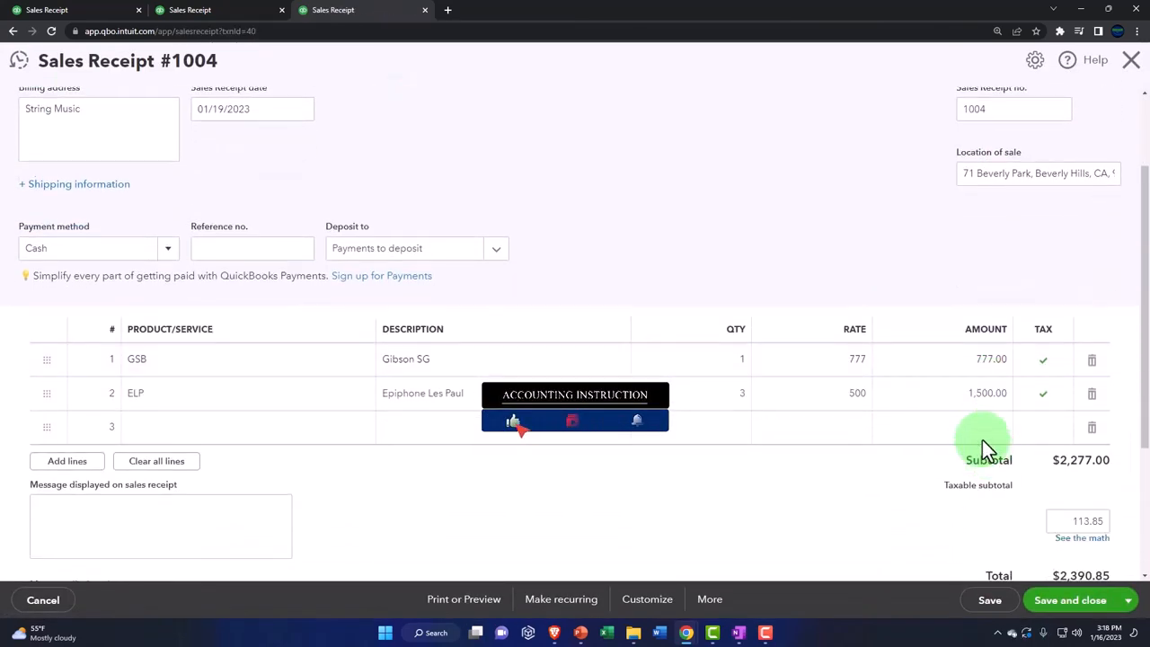
scroll(down, 3)
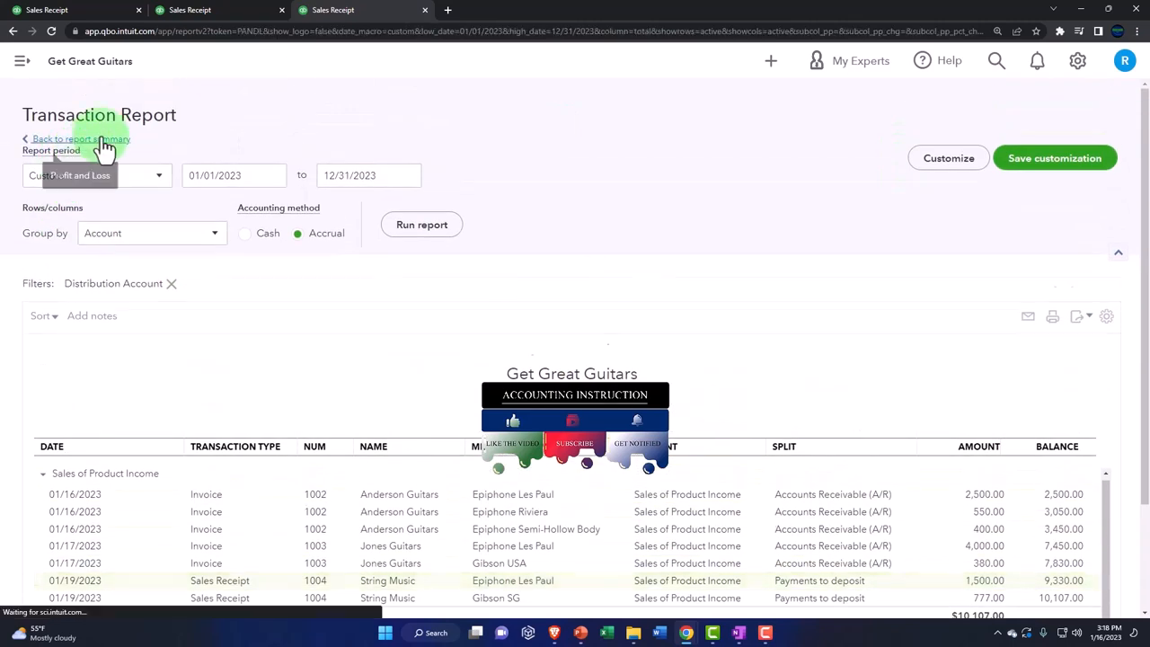
Return to the Balance Sheet and view California sales tax payable of 505.35 under Liabilities
click(216, 10)
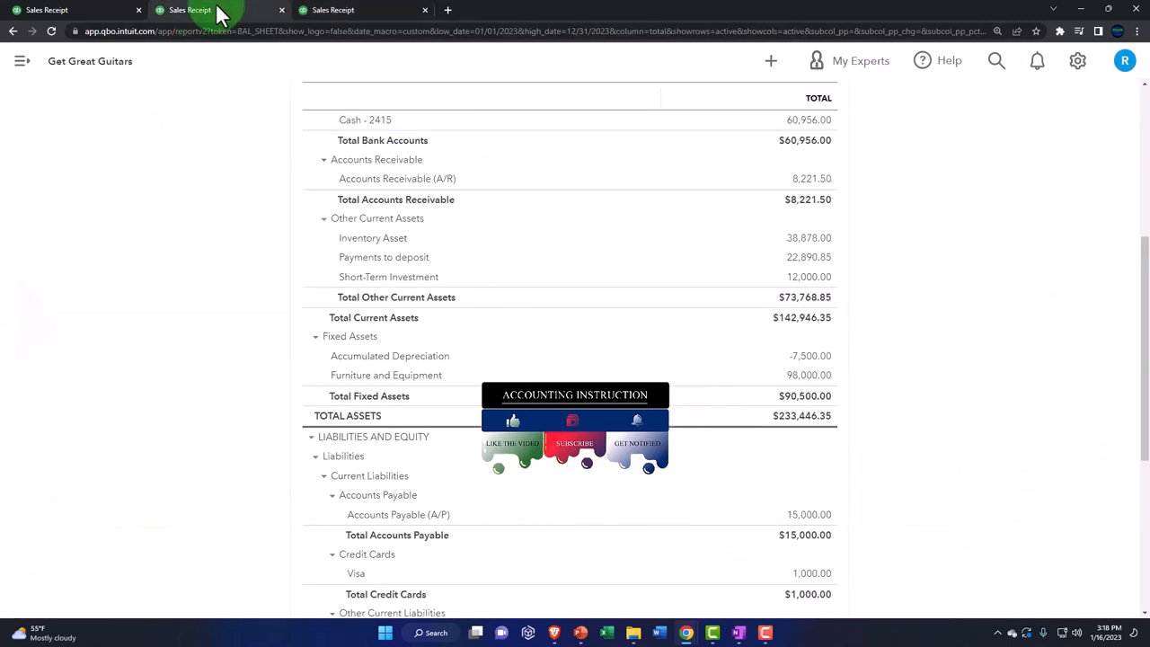
scroll(down, 3)
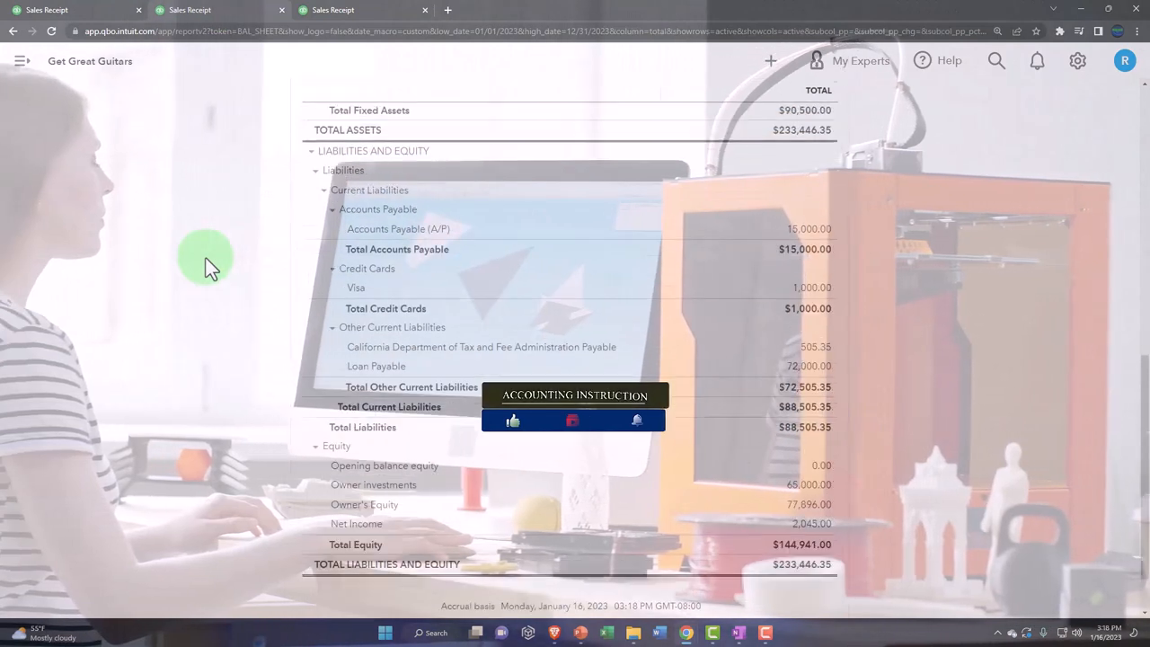
scroll(down, 3)
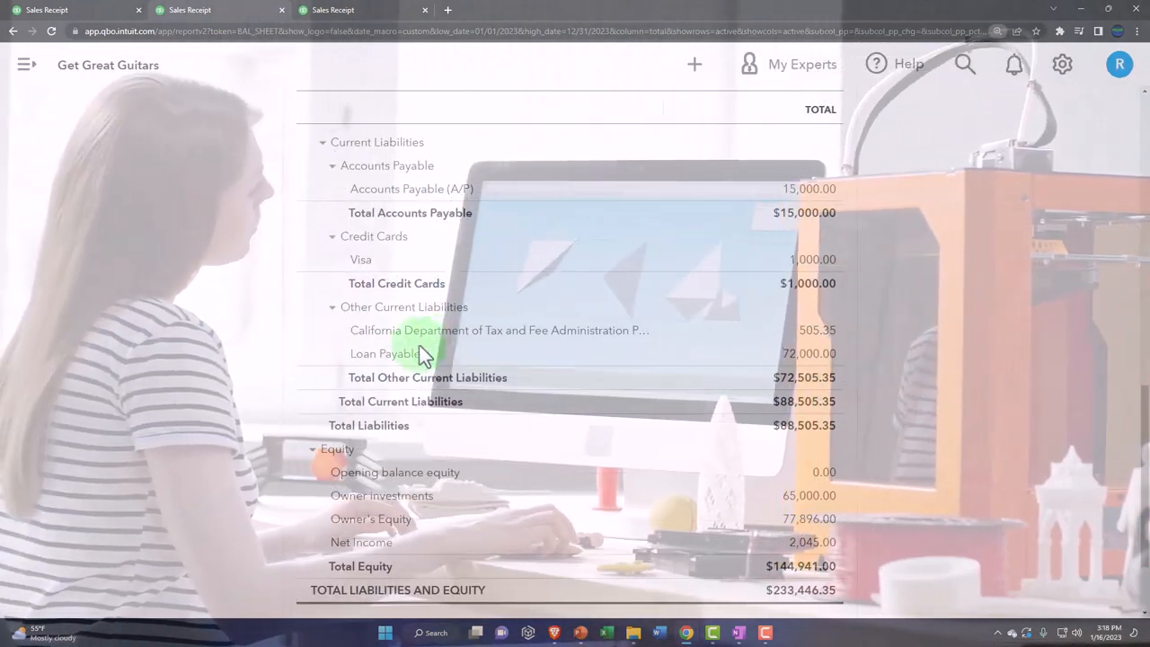
mouse_move(490, 329)
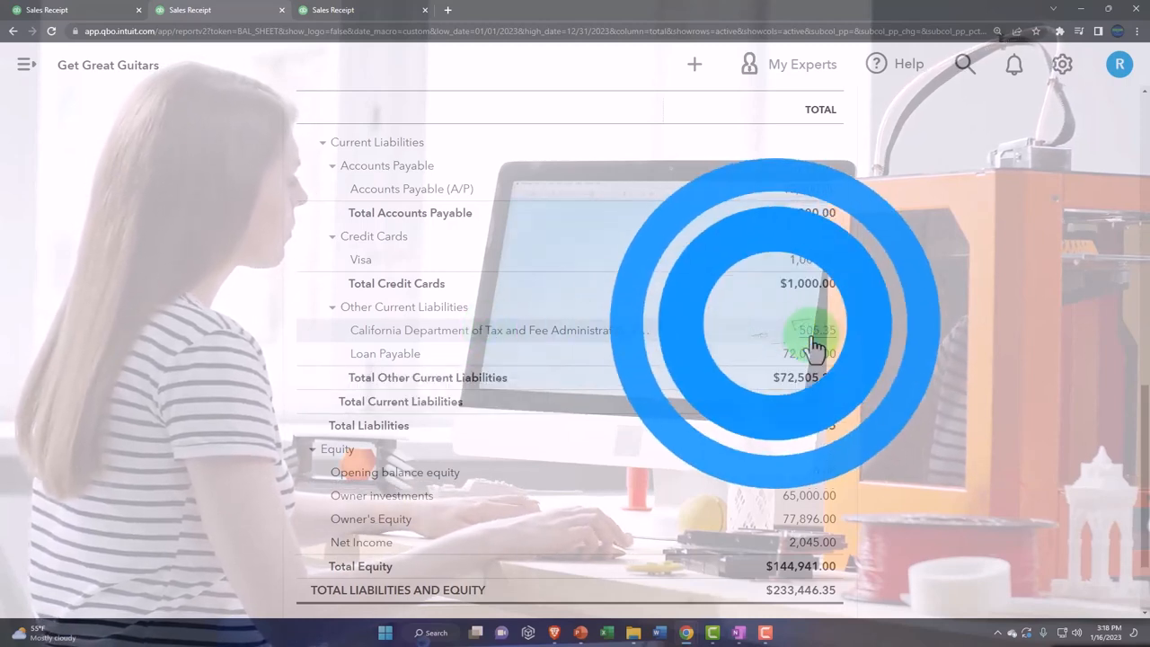
click(813, 329)
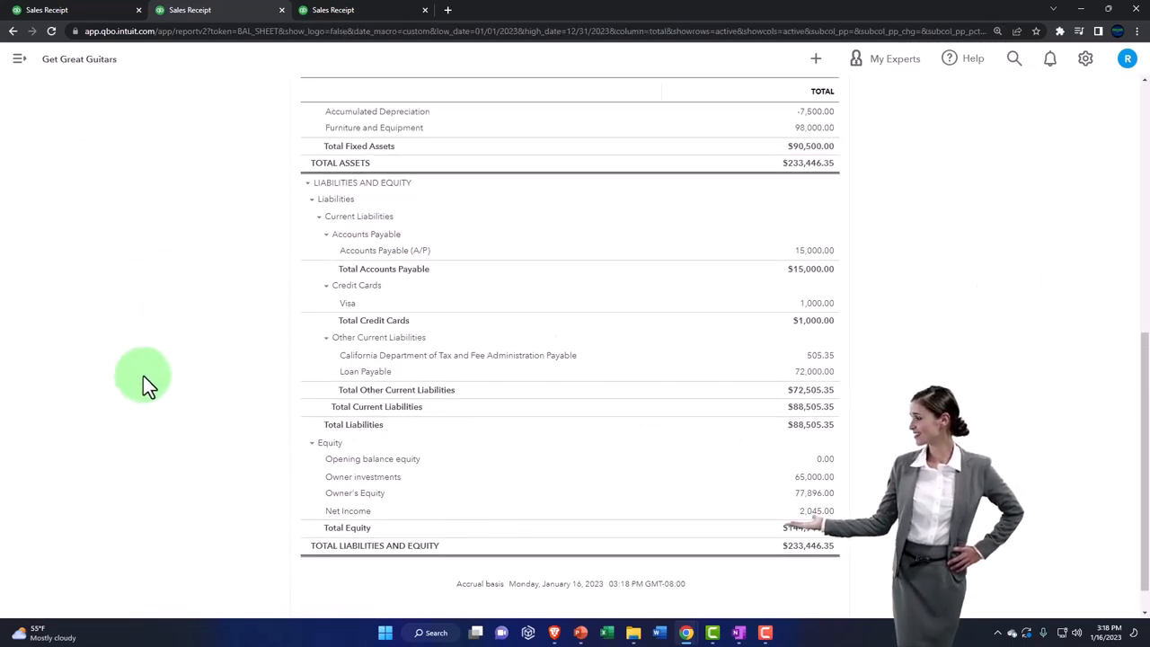
Zoom in, drill into Inventory Asset, and reach String Music's receipt 1004 from its transaction report
key(ctrl+plus)
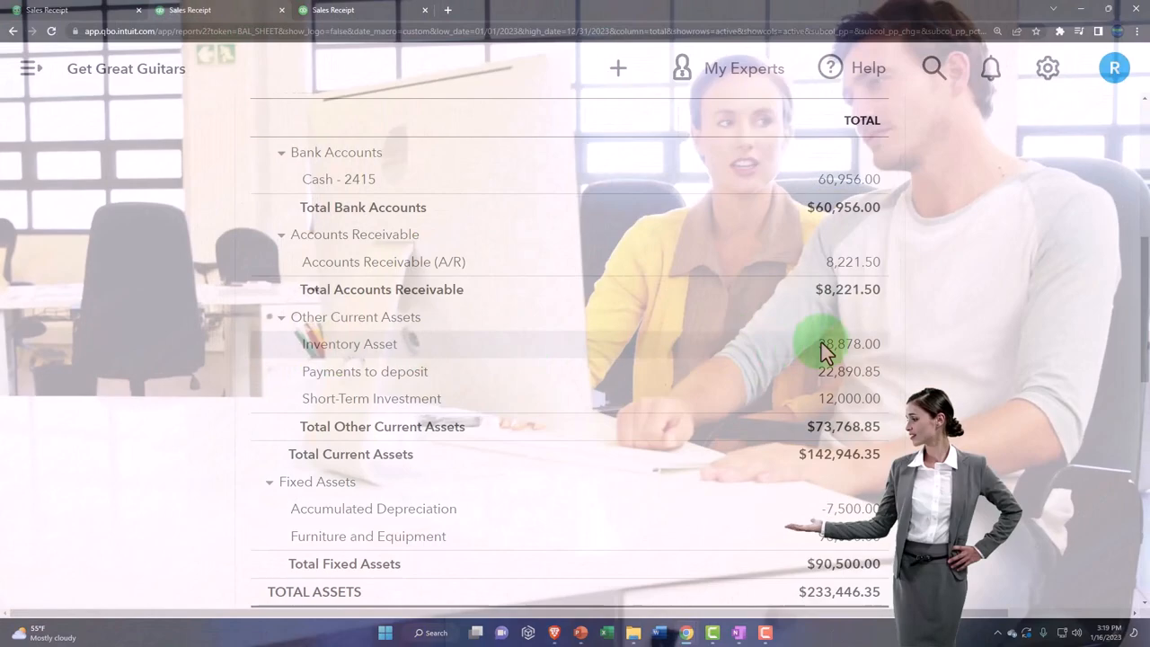
click(848, 343)
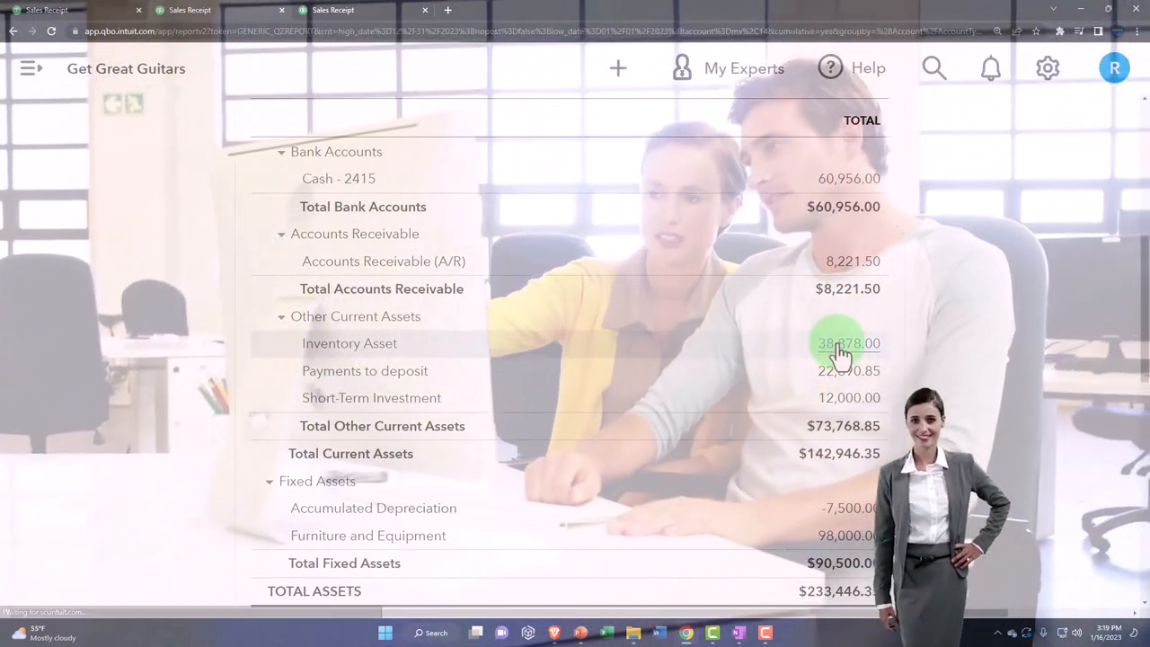
click(837, 343)
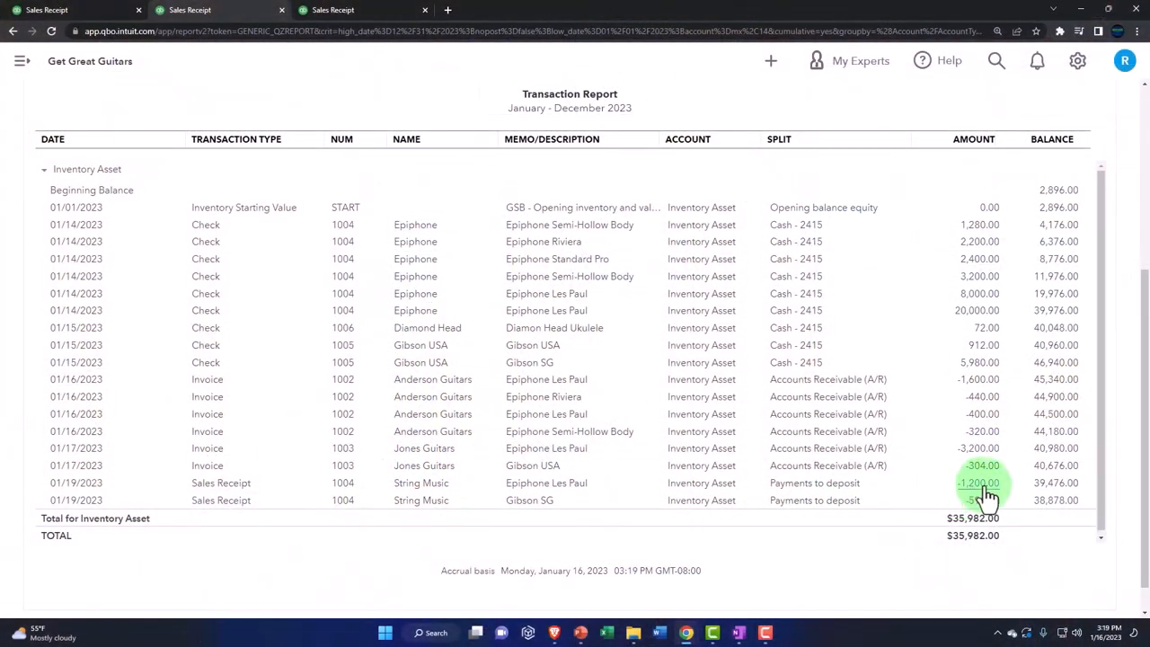
click(978, 482)
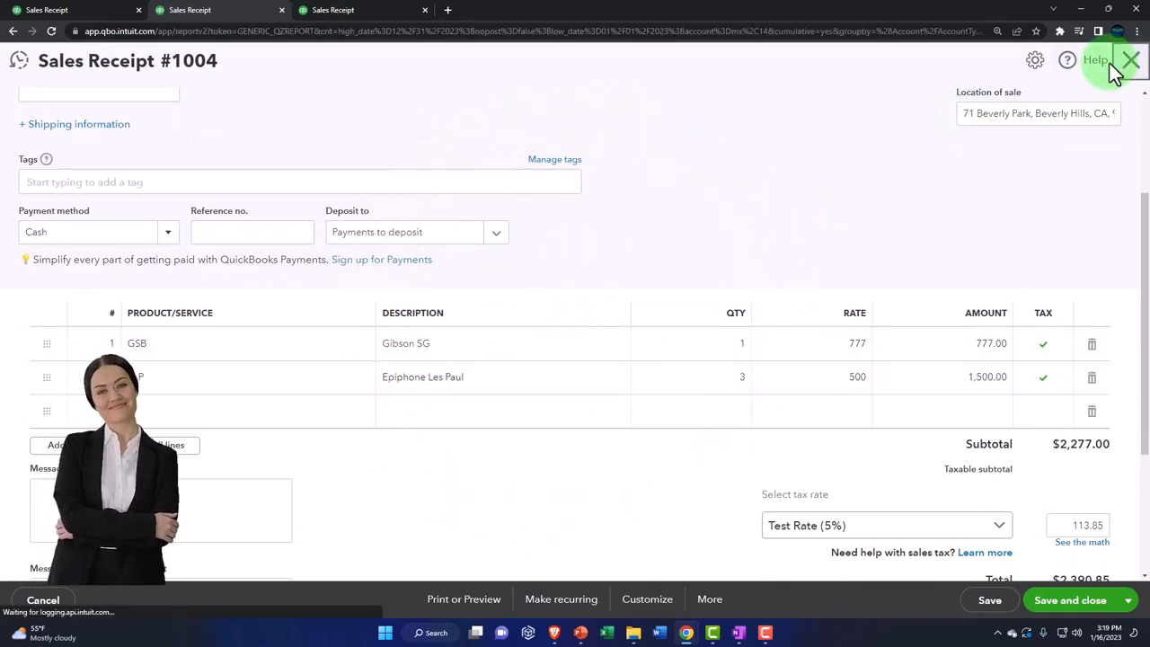
Close receipt 1004 and return to the Get Great Guitars dashboard showing the save confirmation
click(1130, 60)
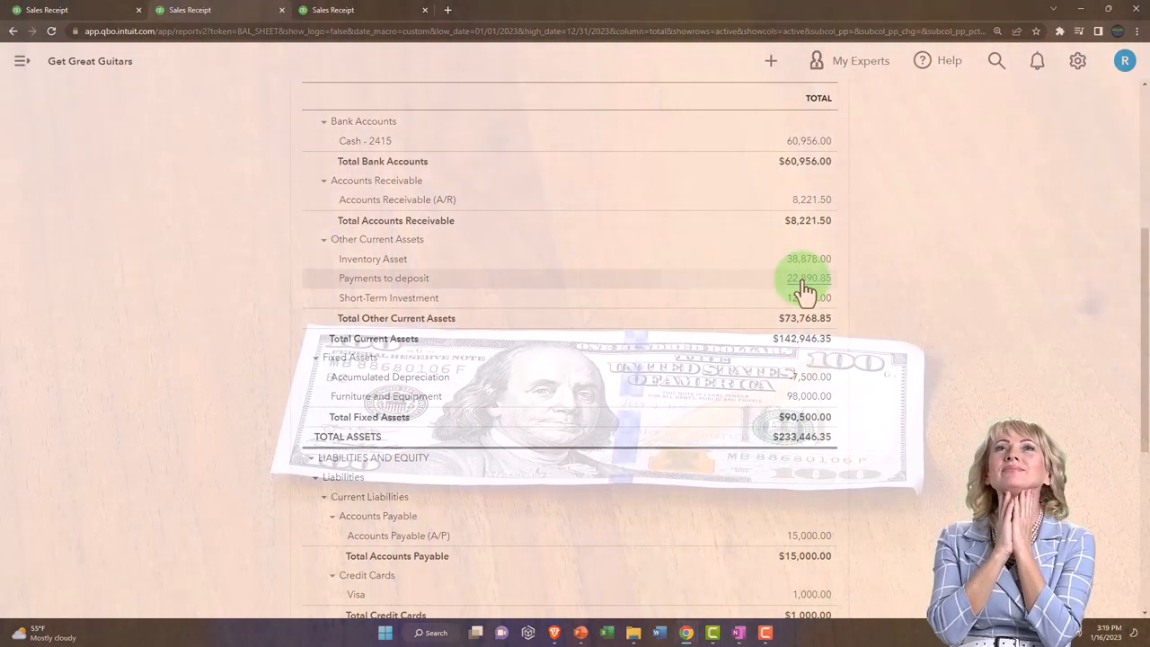
click(72, 10)
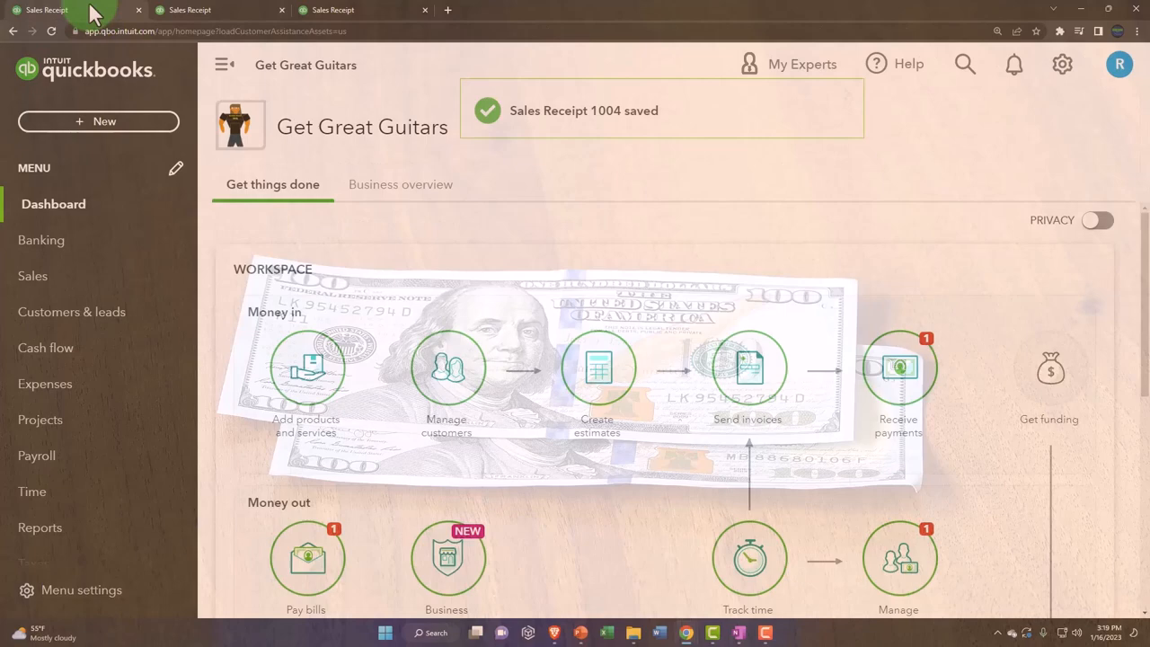
Start a new bank deposit from + New, leading to the 2023 Profit and Loss with 2,045.00 net income
click(224, 64)
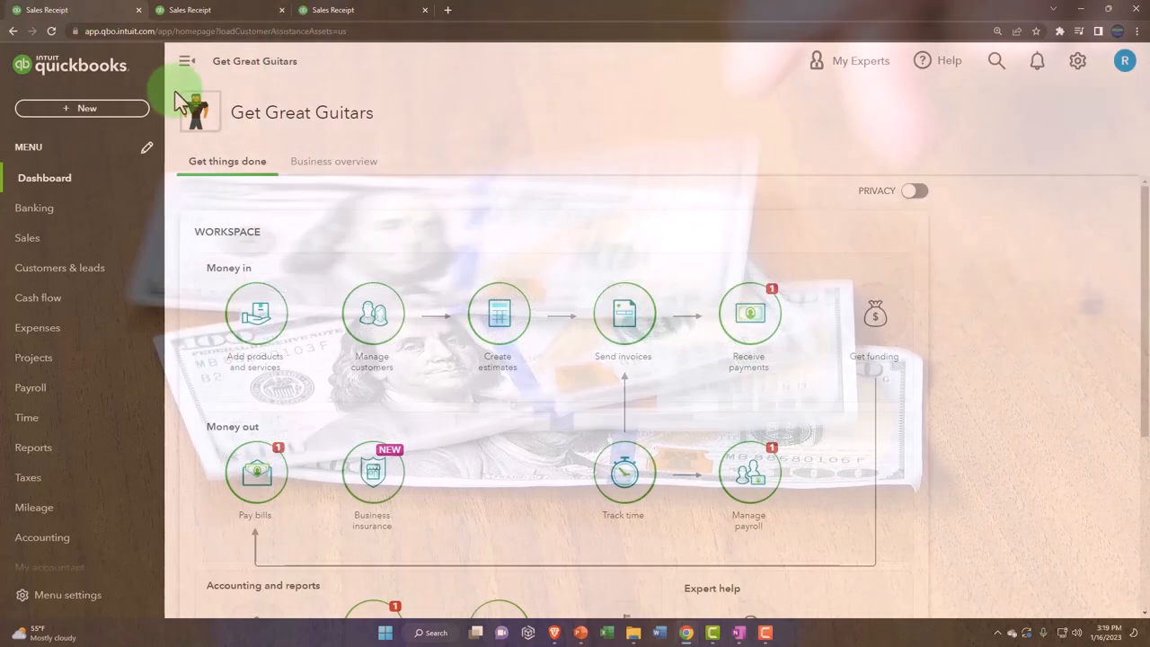
click(82, 108)
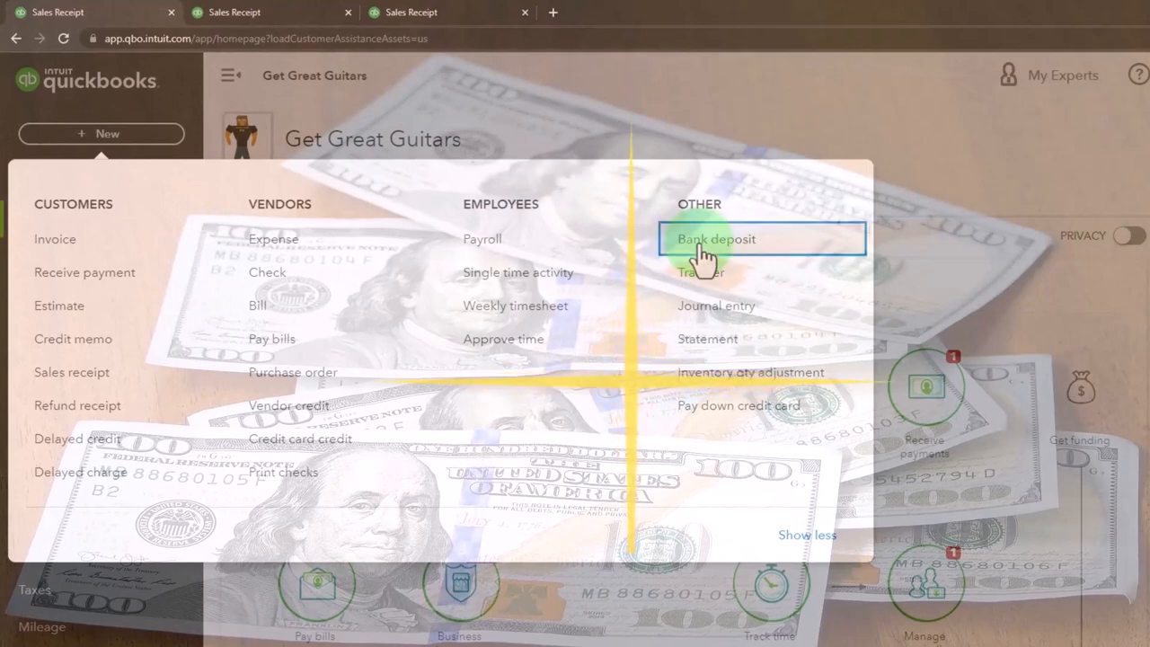
click(716, 239)
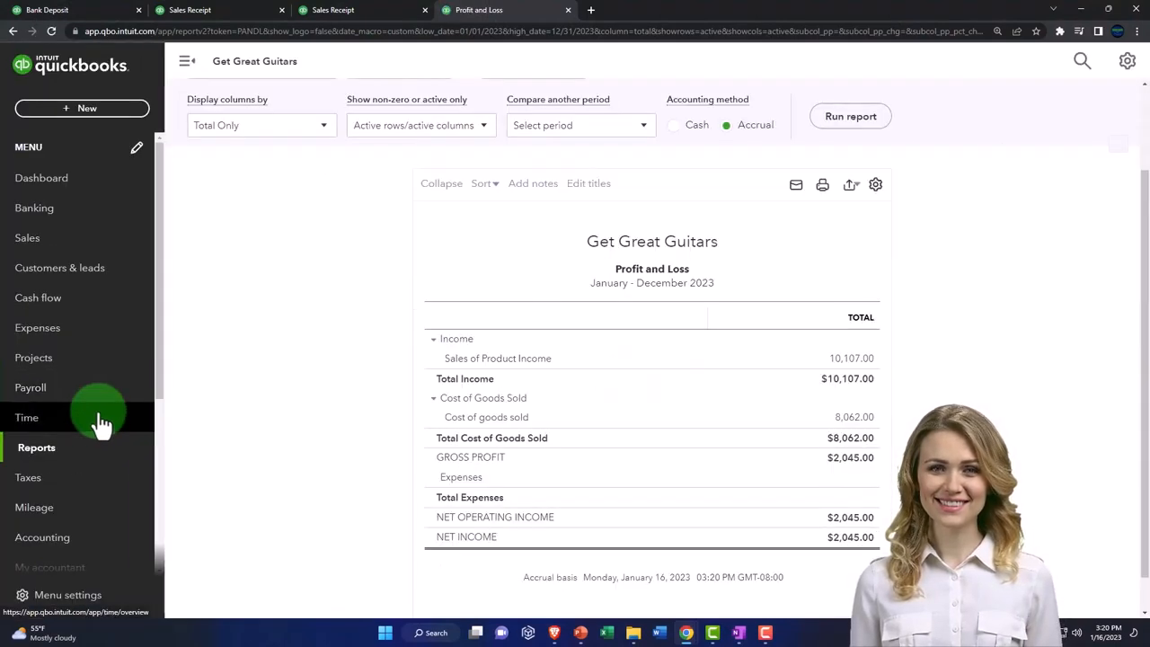
Search the report list for 'inve' and run the Inventory Valuation Summary totalling $44,180.00
click(36, 447)
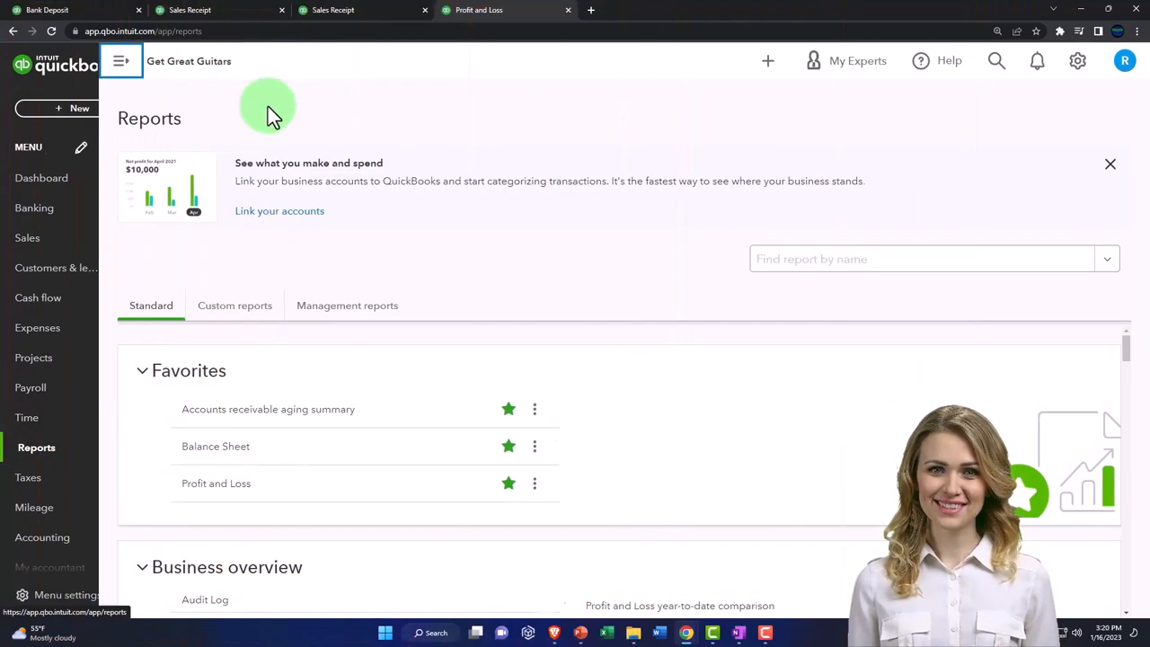
click(907, 259)
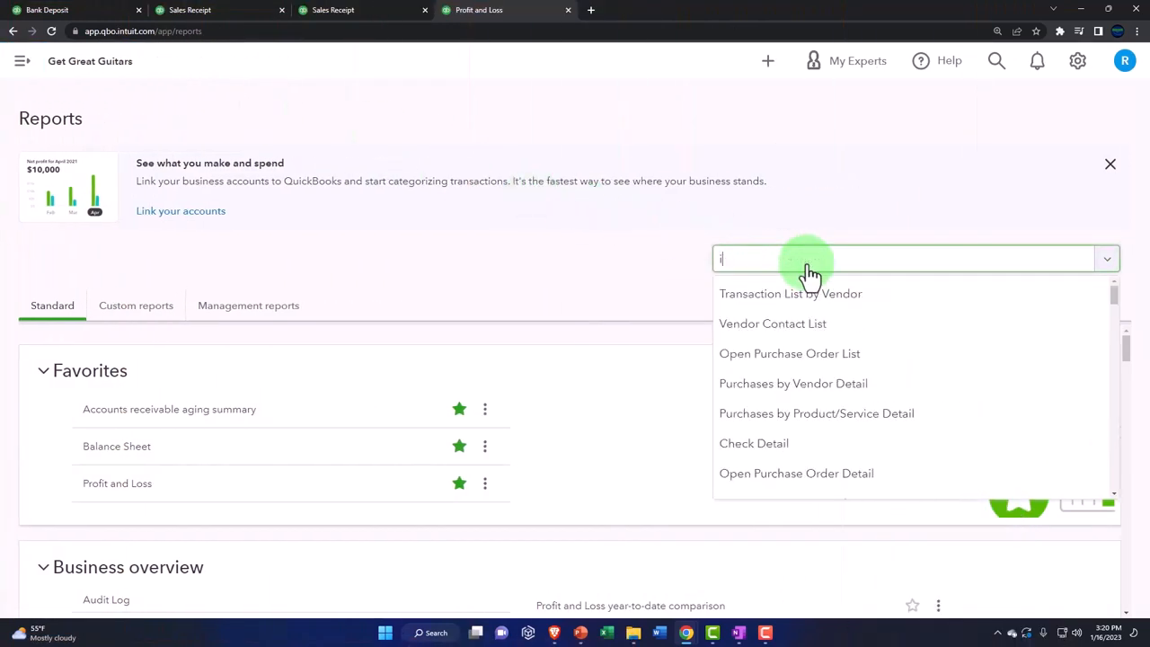
text(inve)
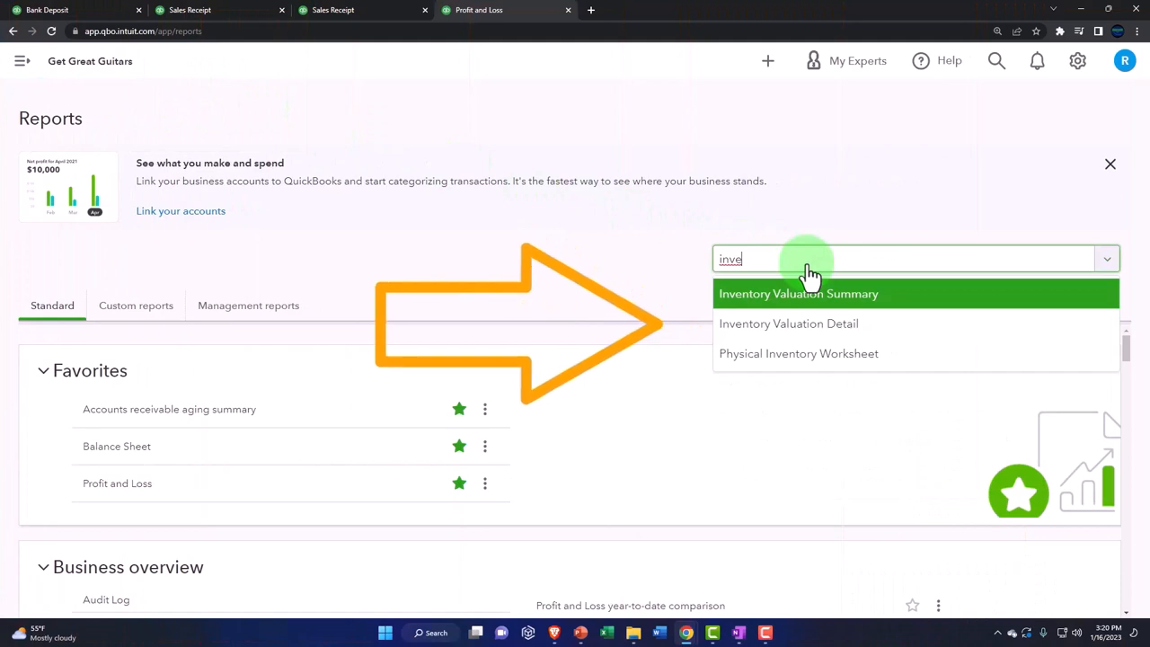
click(797, 293)
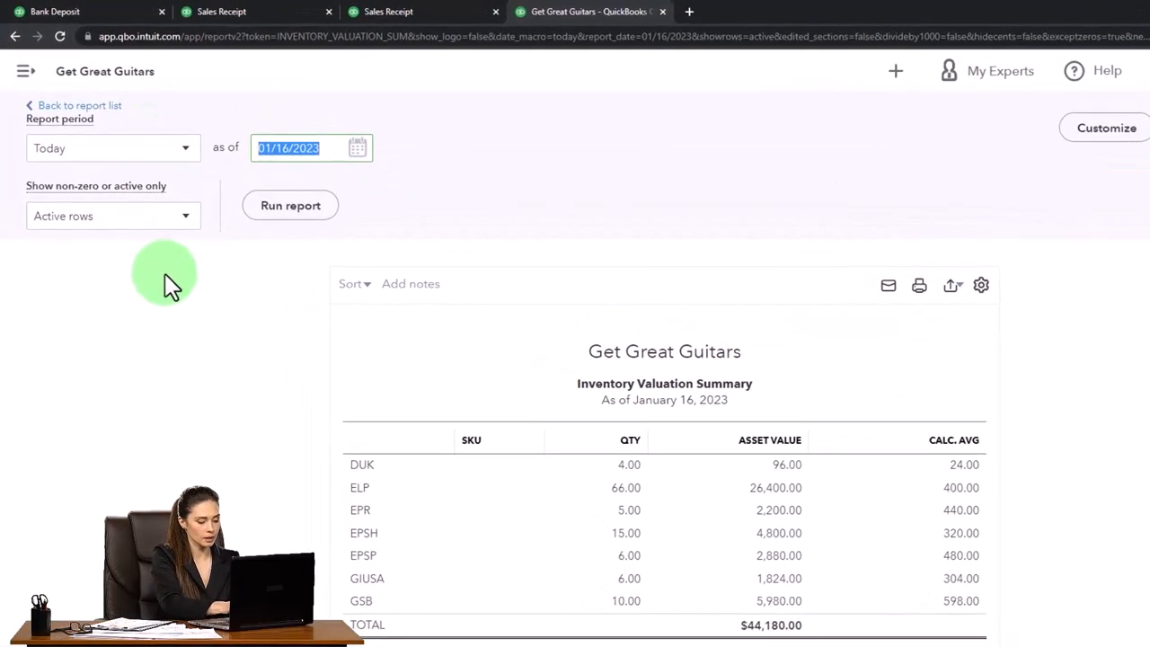
Rerun the Inventory Valuation Summary as of 12/31/23
text(123123)
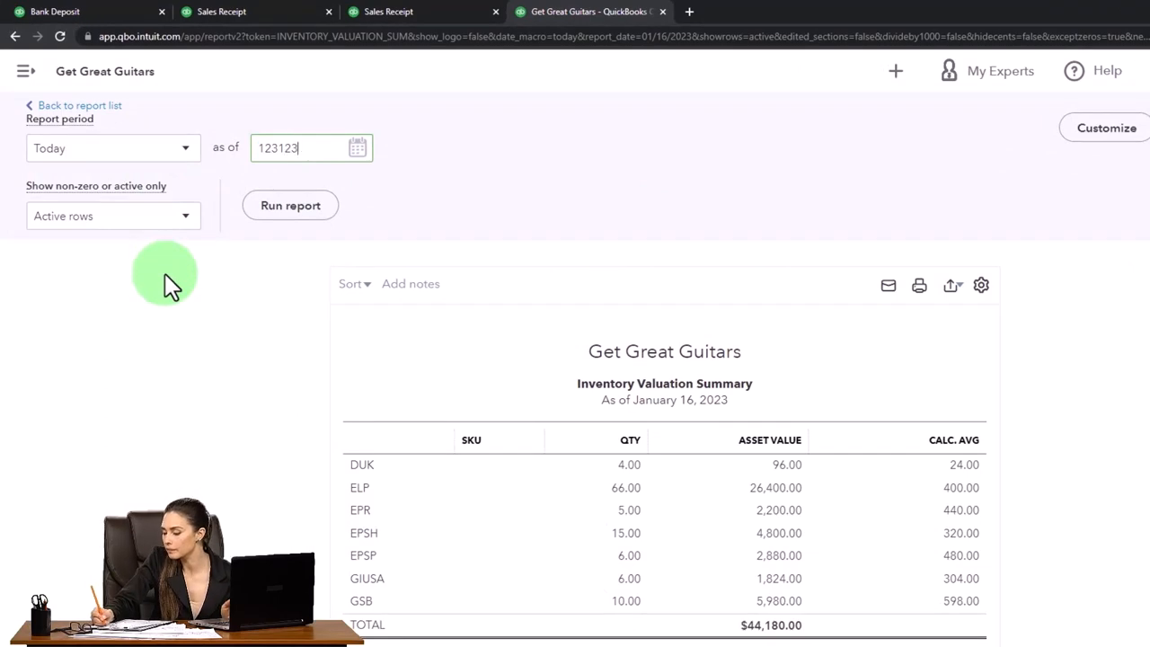
click(290, 205)
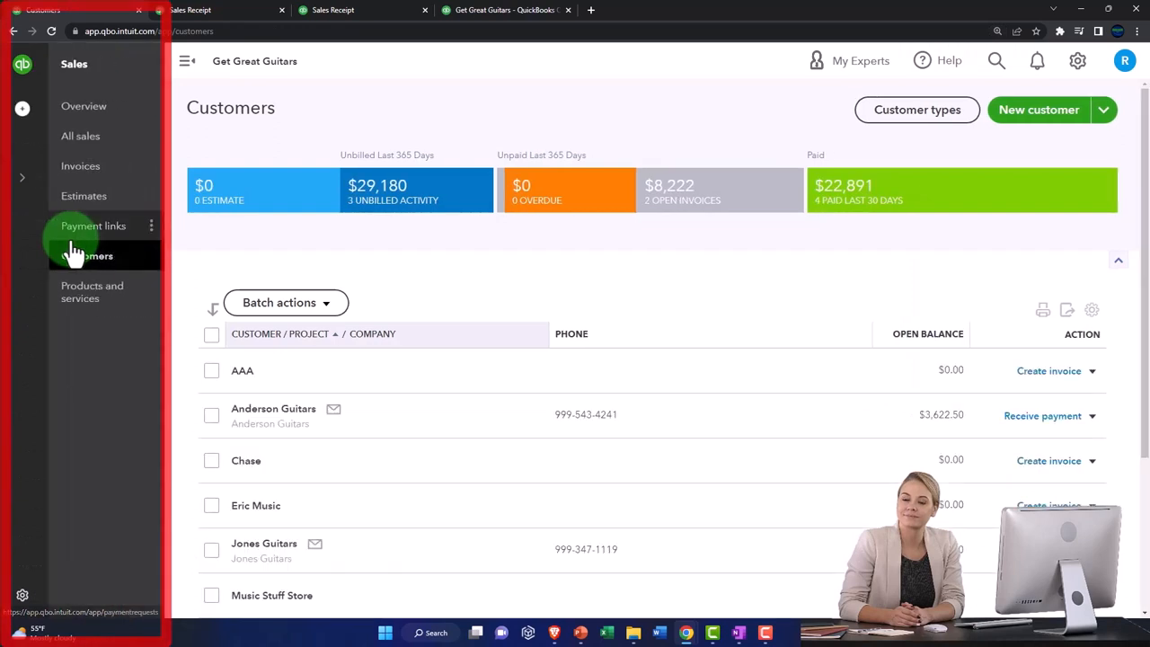
Collapse the navigation and open String Music's customer record from the Customers list
click(83, 255)
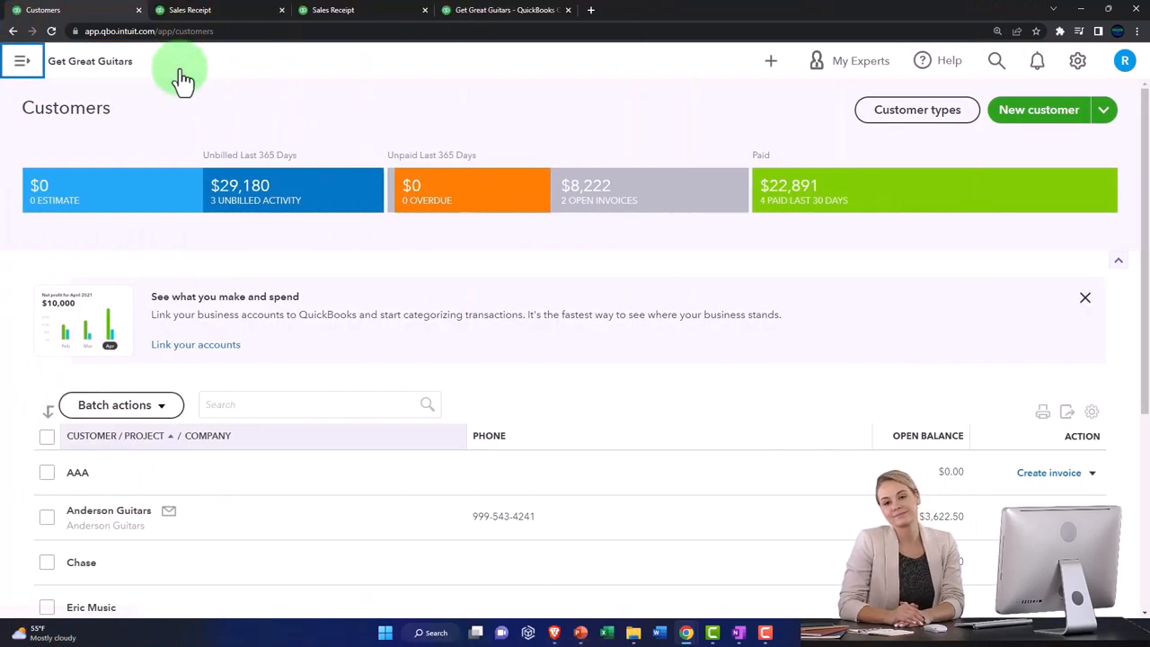
scroll(down, 3)
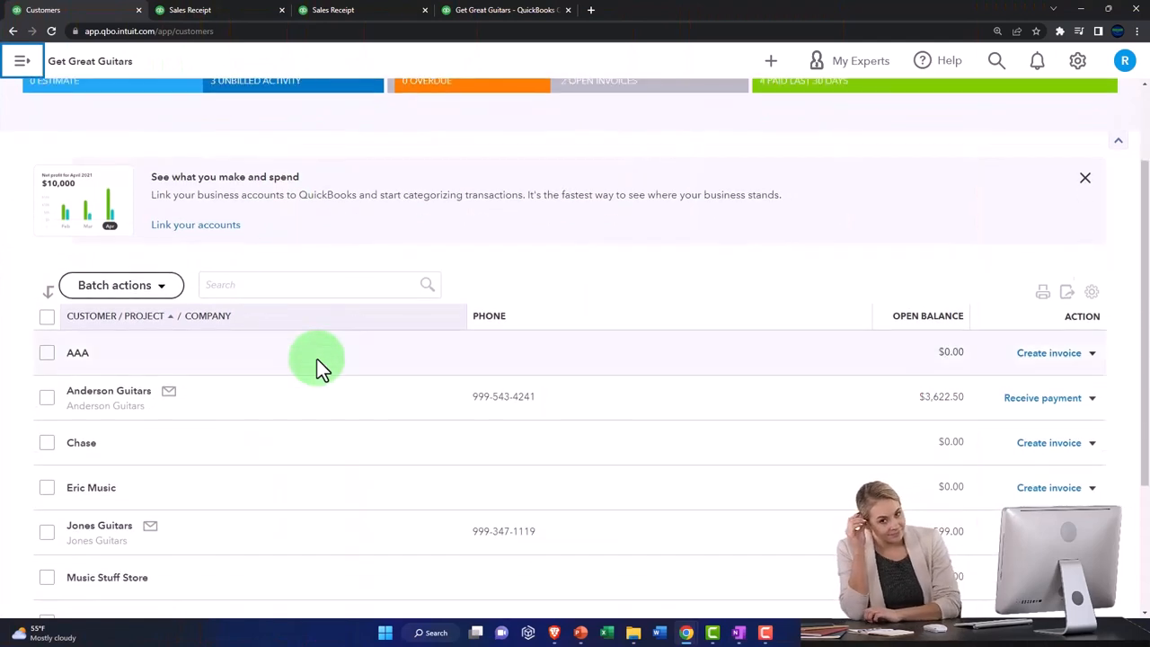
click(1084, 177)
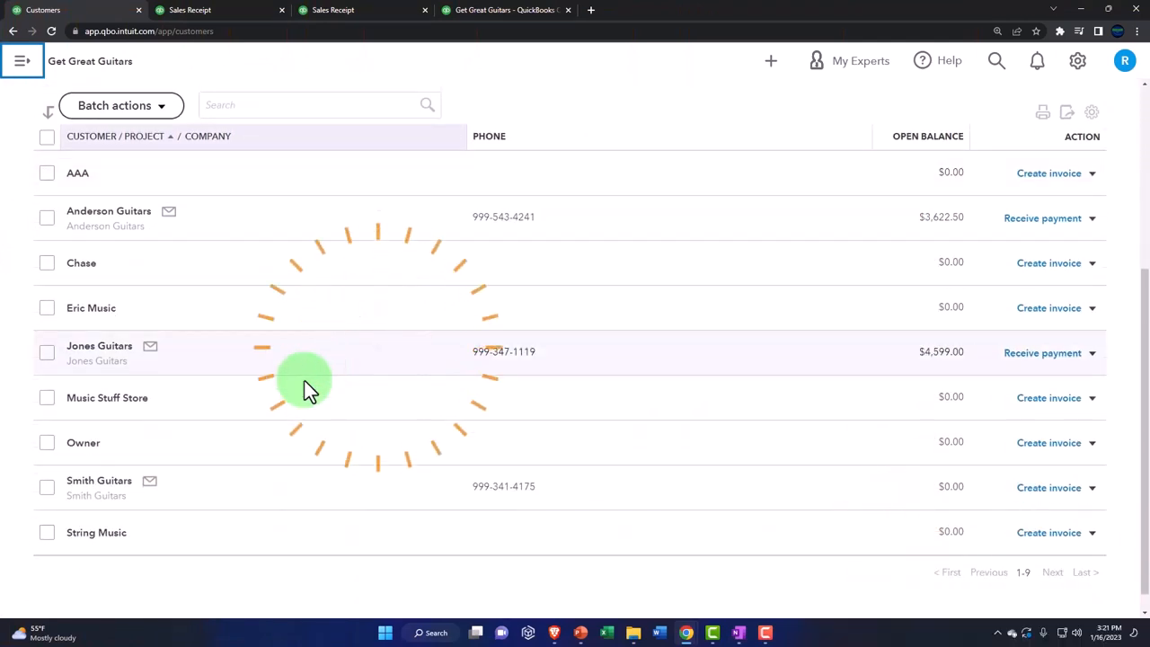
click(96, 531)
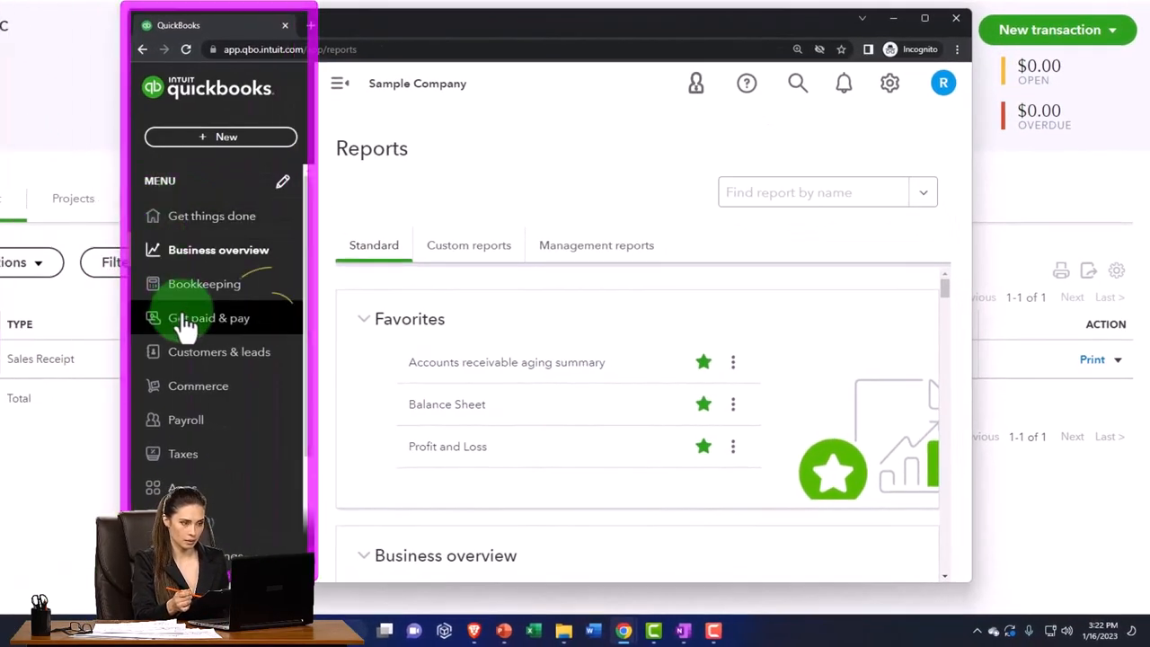
Return to the Customers list via Sales > Customers and re-expand the left navigation
click(209, 318)
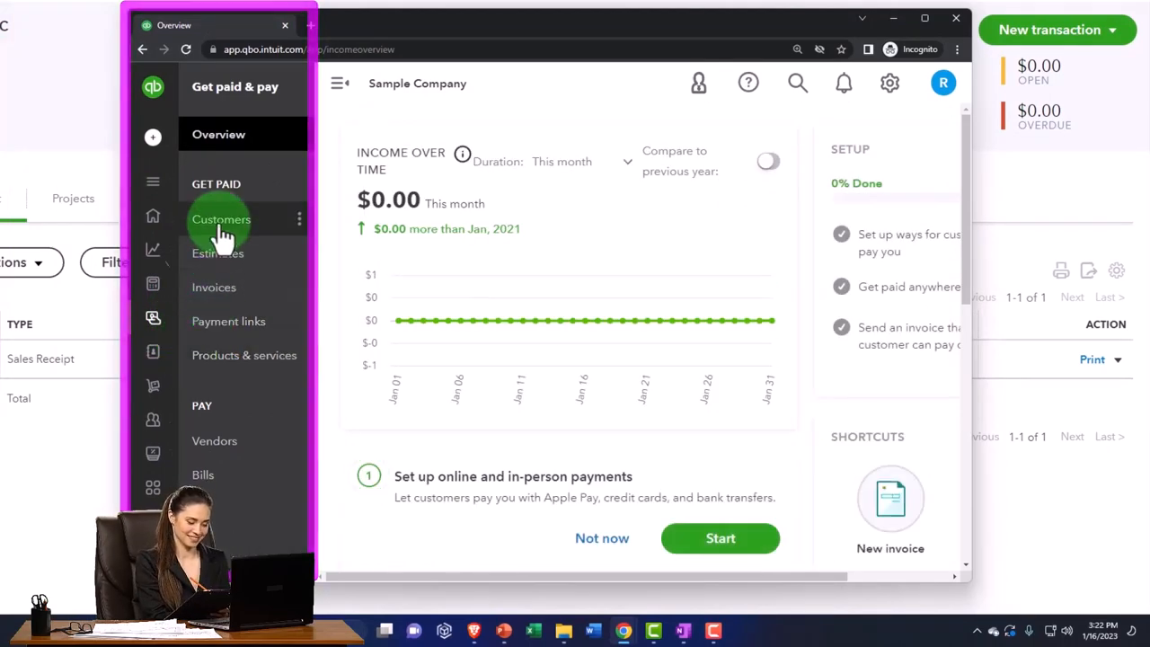
click(220, 220)
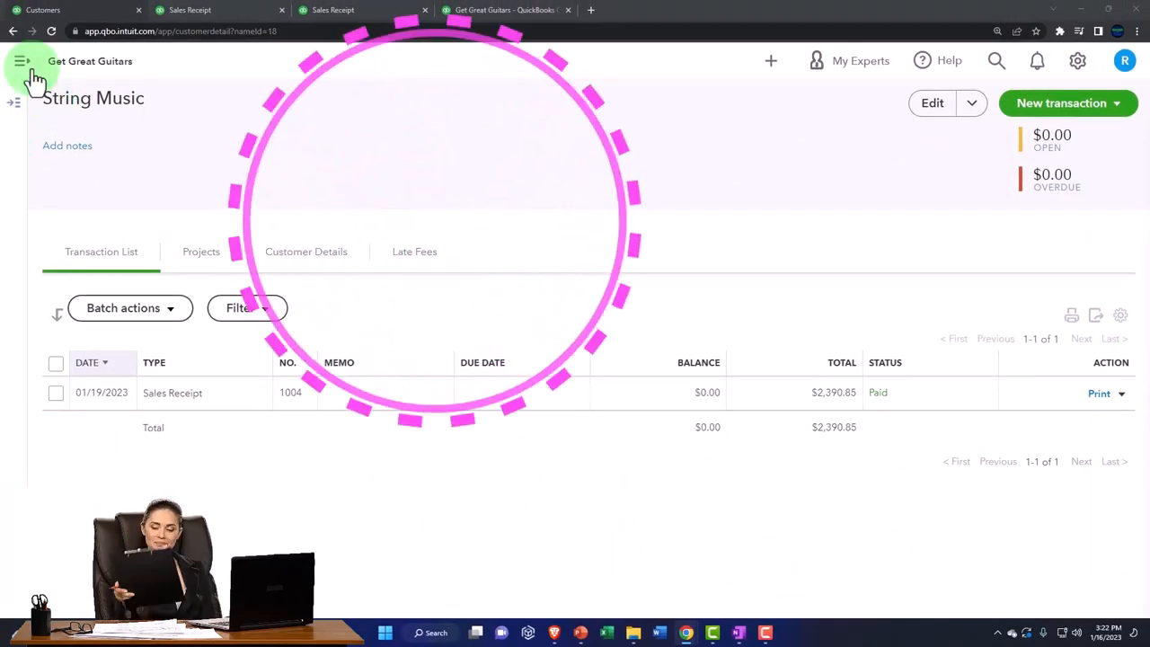
click(22, 60)
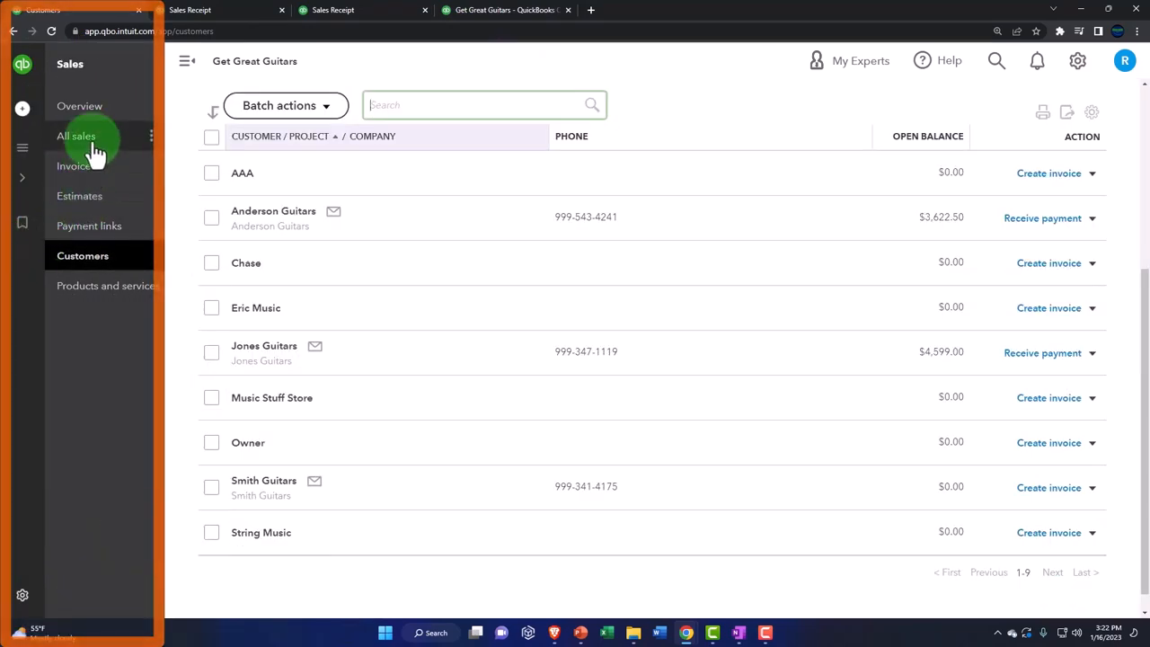
Filter All sales by Type to Sales Receipts, leaving only receipt 1004 for String Music at $2,390.85
click(77, 136)
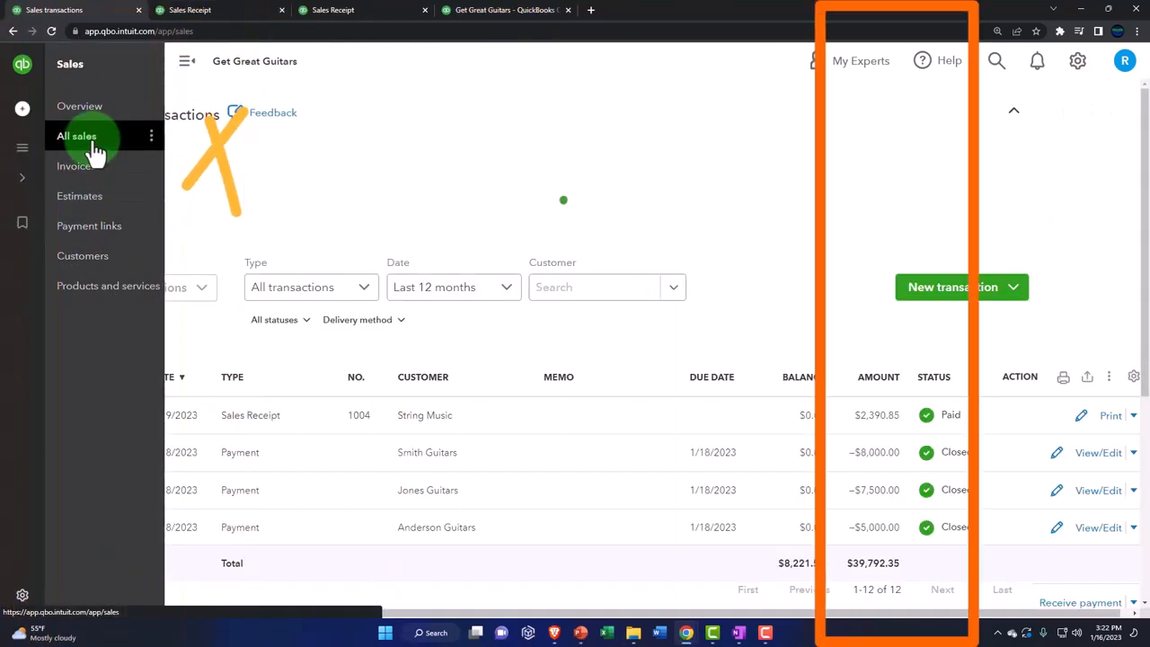
click(187, 61)
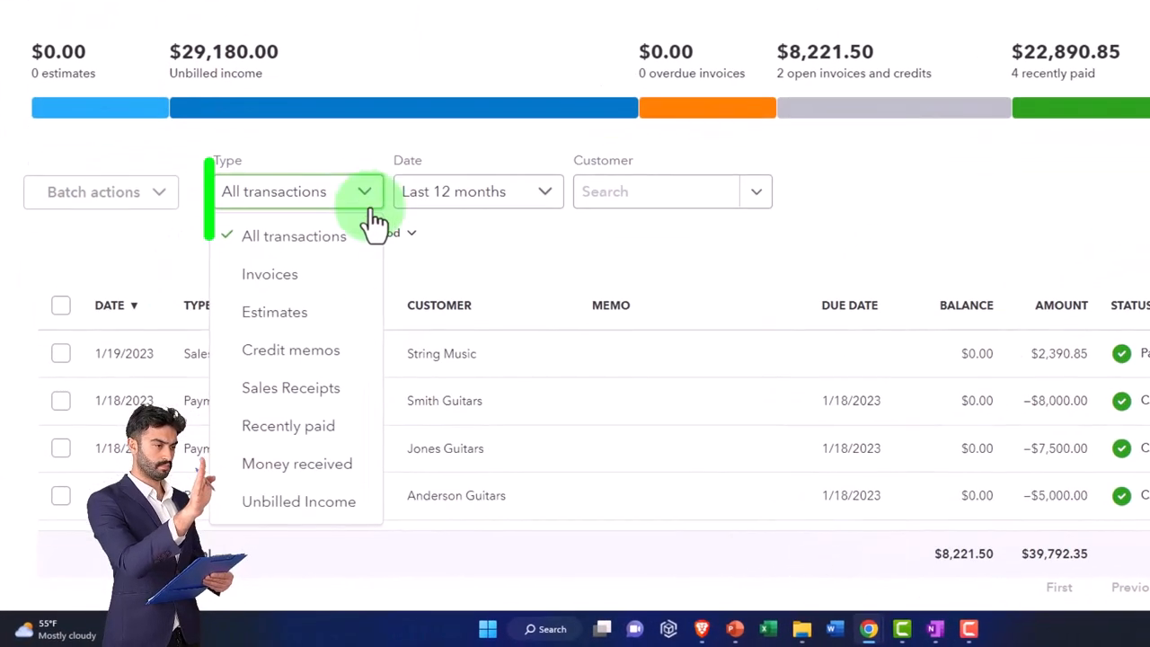
mouse_move(290, 387)
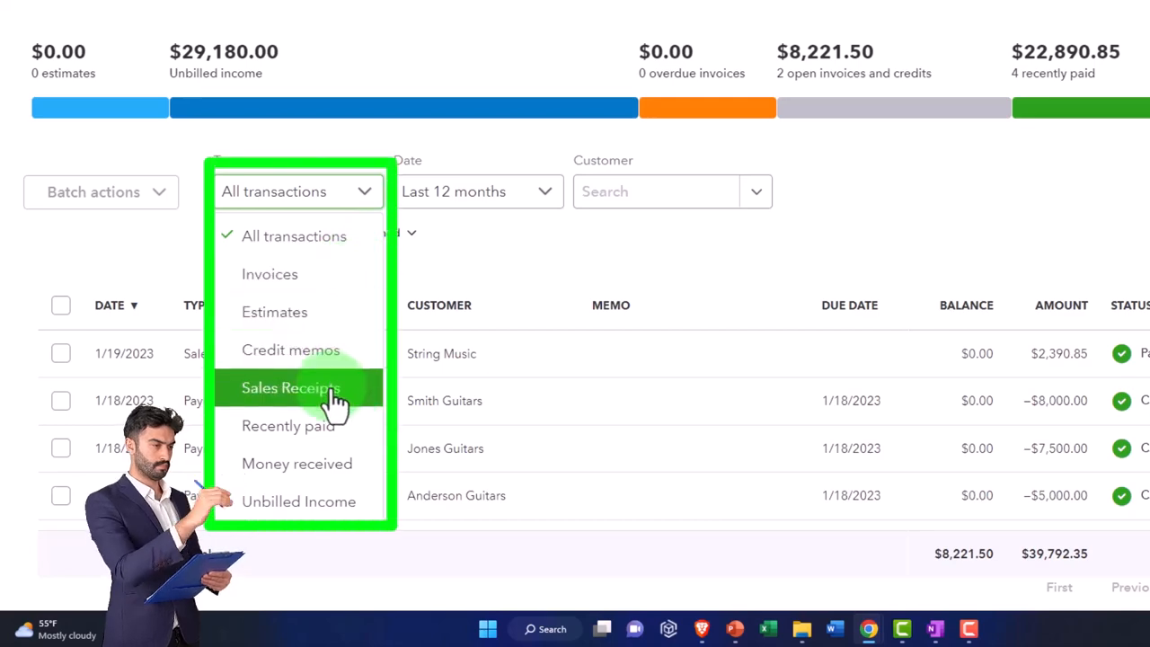
click(291, 387)
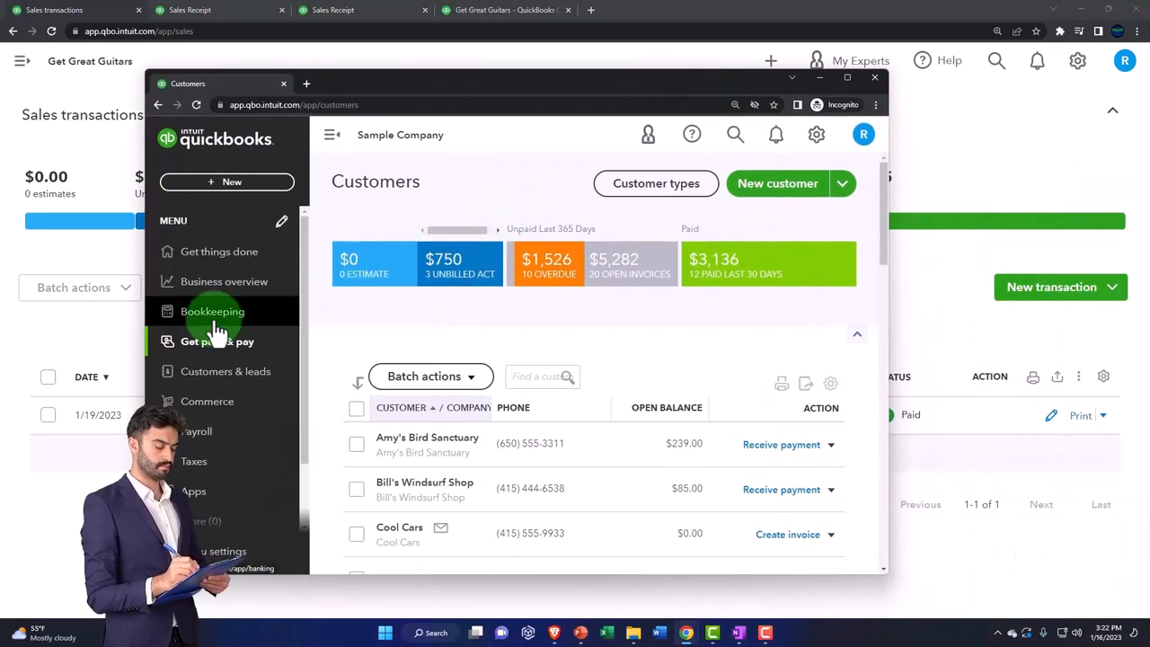
Detour through Bookkeeping's bank transactions and switch back to all sales transactions
click(213, 310)
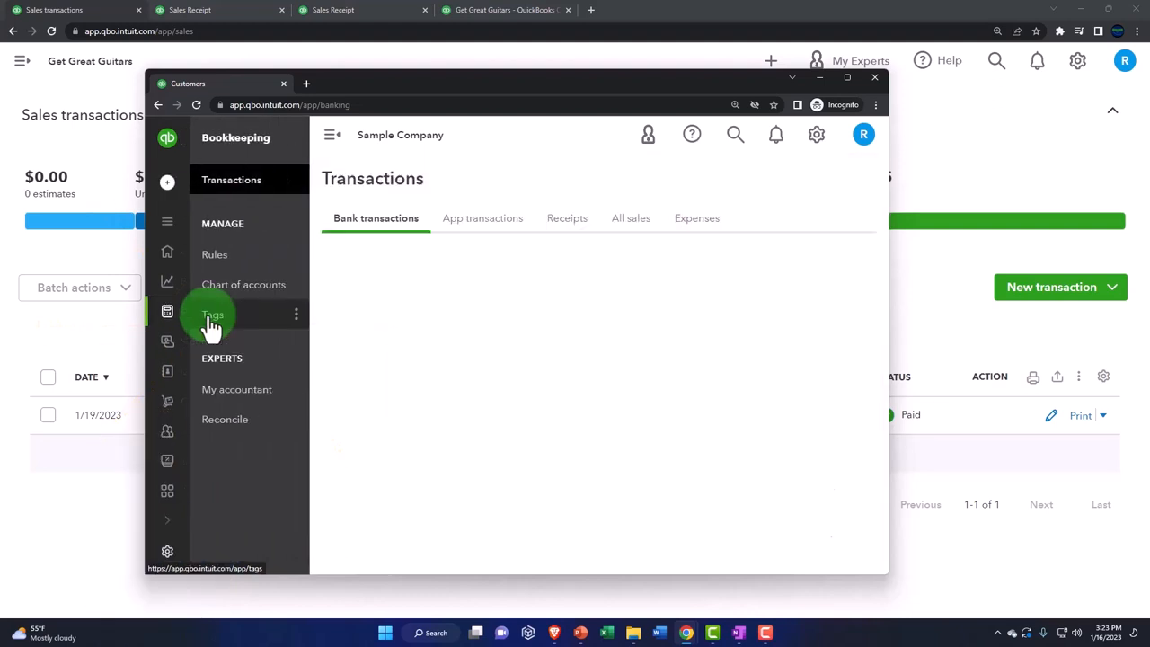
click(376, 218)
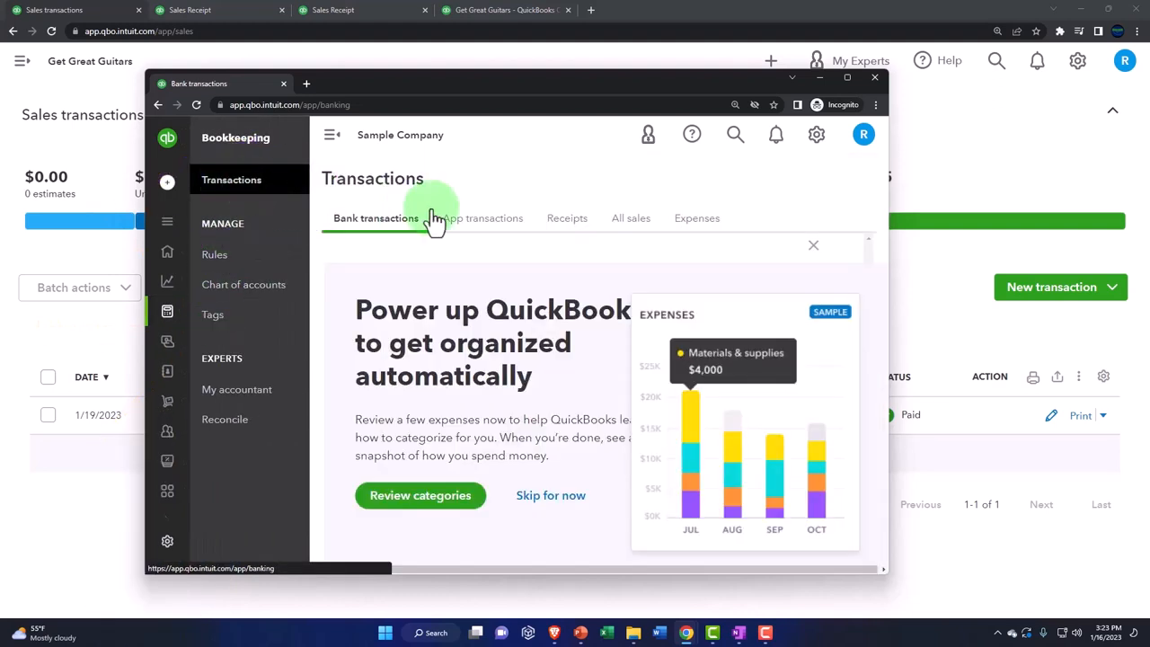
click(630, 218)
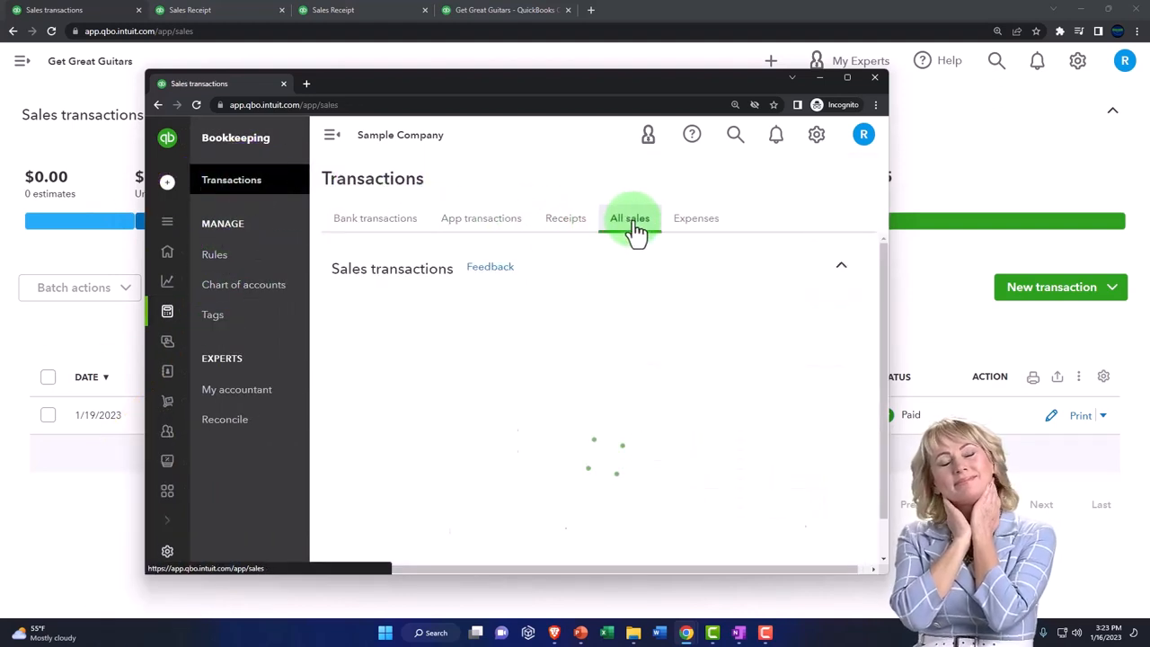
click(628, 217)
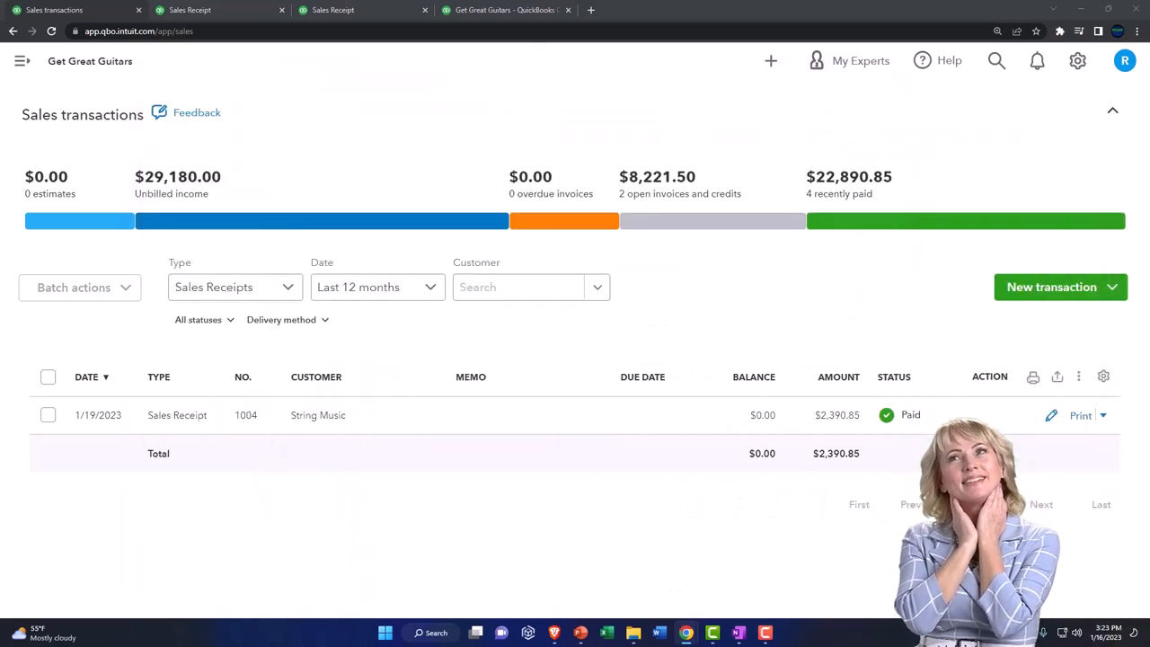